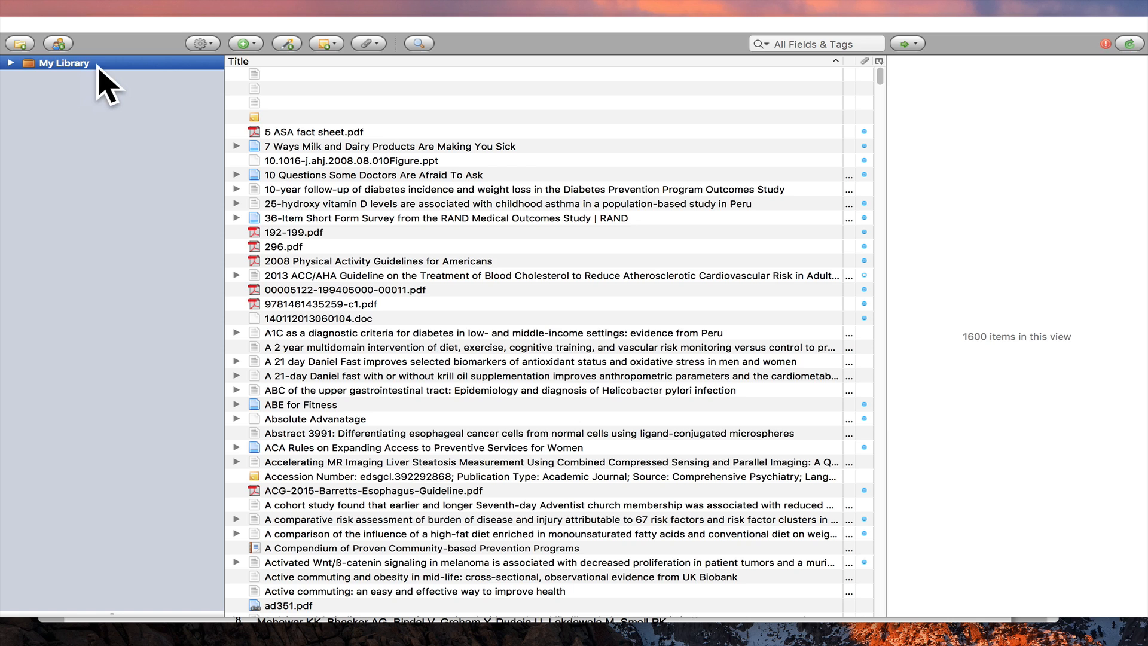
mouse_move(151, 73)
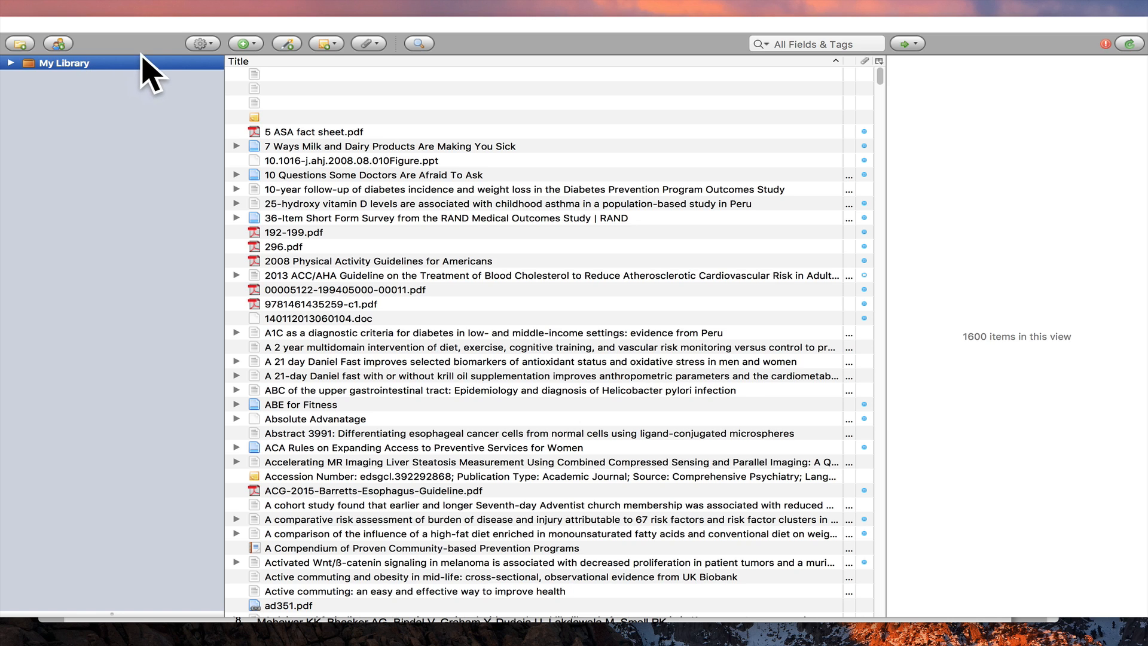
mouse_move(626, 228)
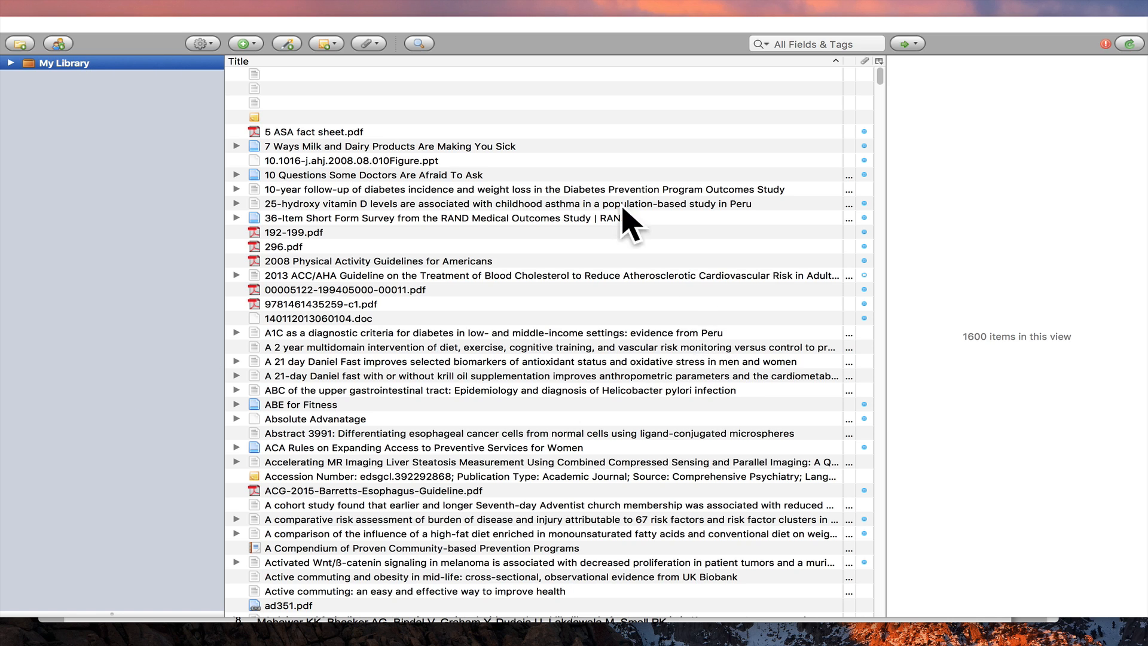
mouse_move(407, 601)
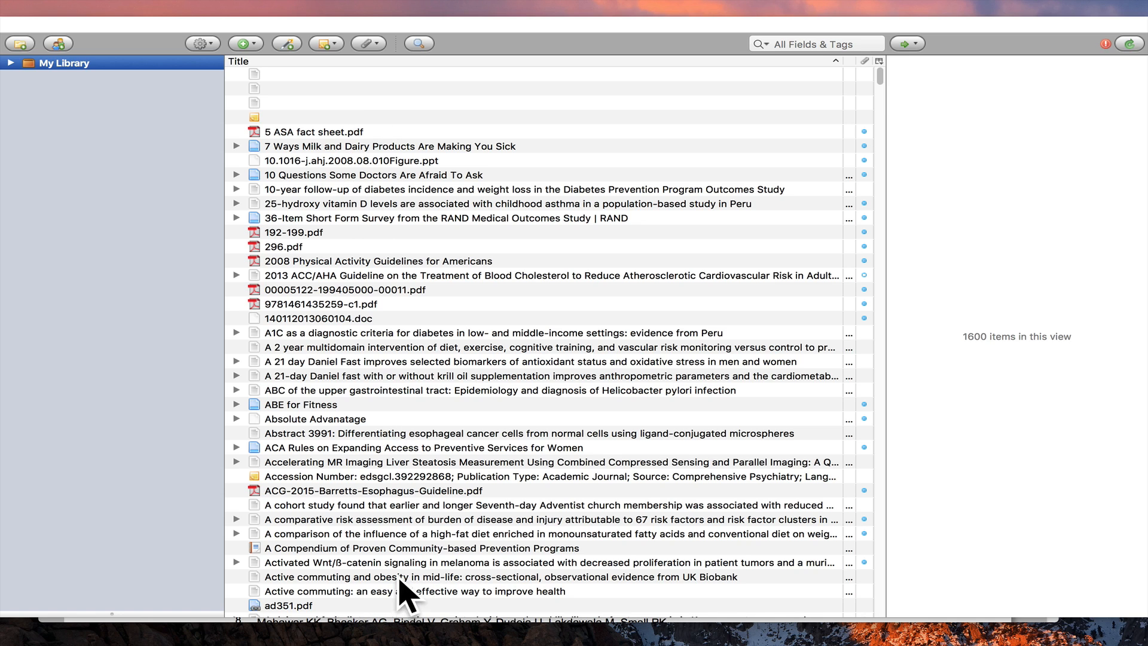
mouse_move(21, 84)
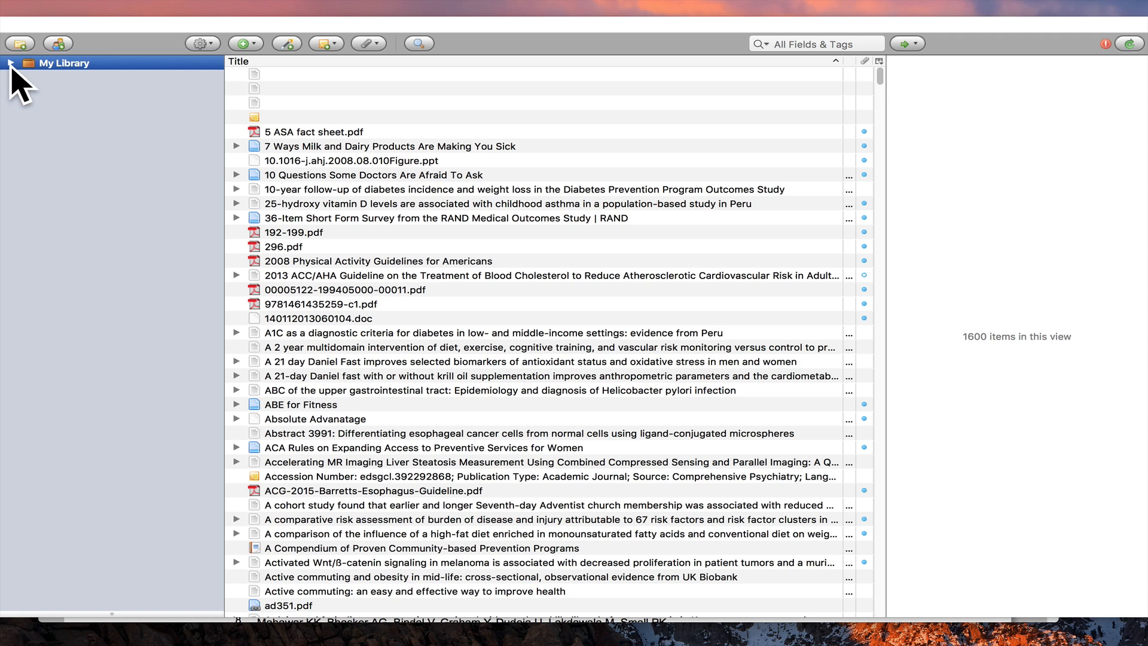
Expand My Library and browse through its topic collections
left_click(9, 63)
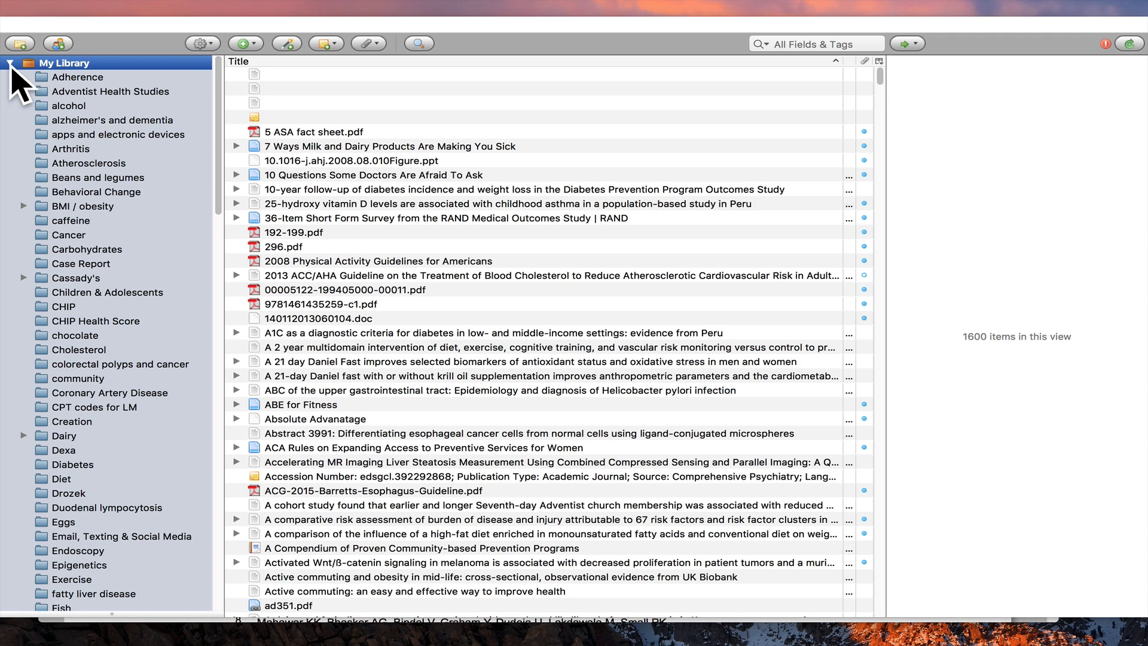
mouse_move(278, 207)
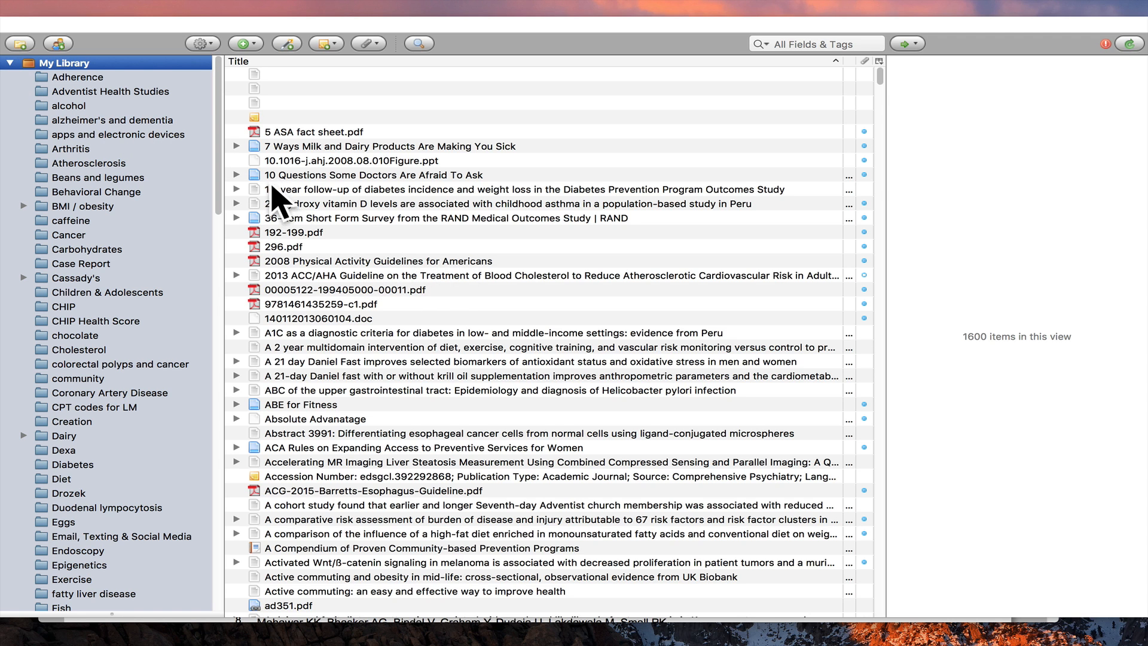
mouse_move(110, 150)
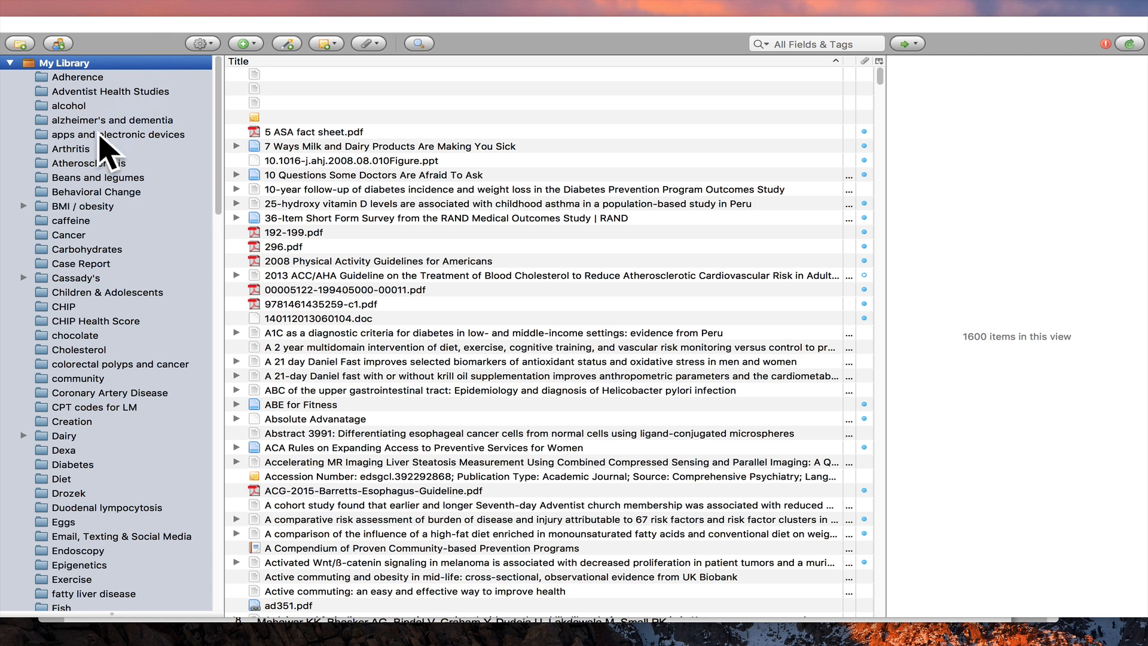
mouse_move(83, 496)
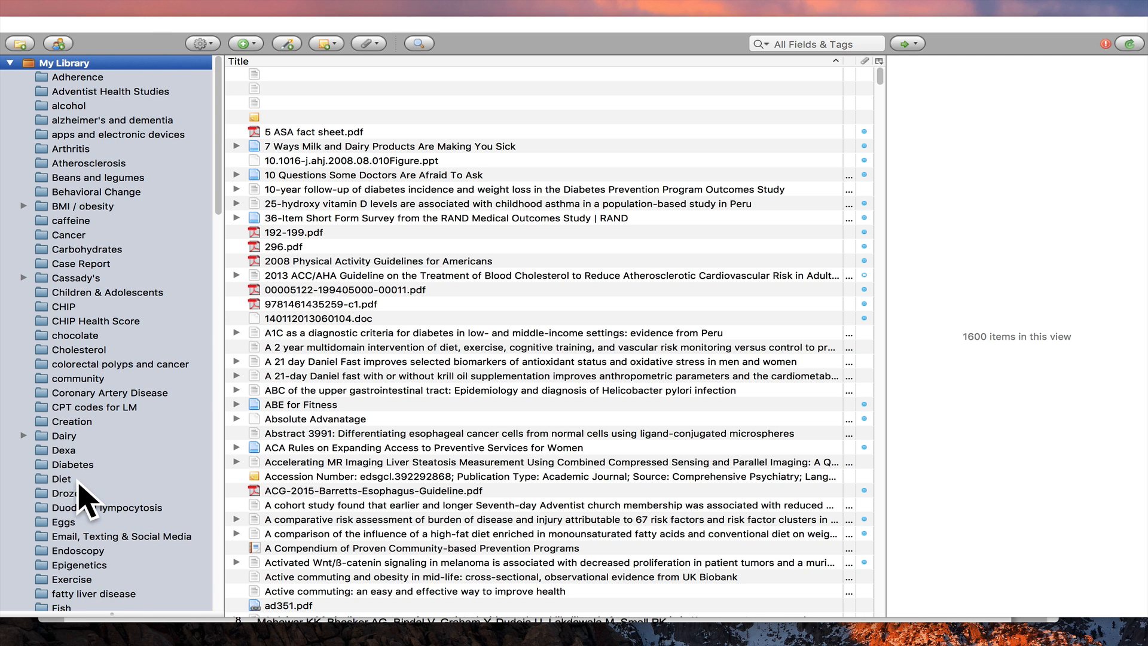
scroll("down", 3)
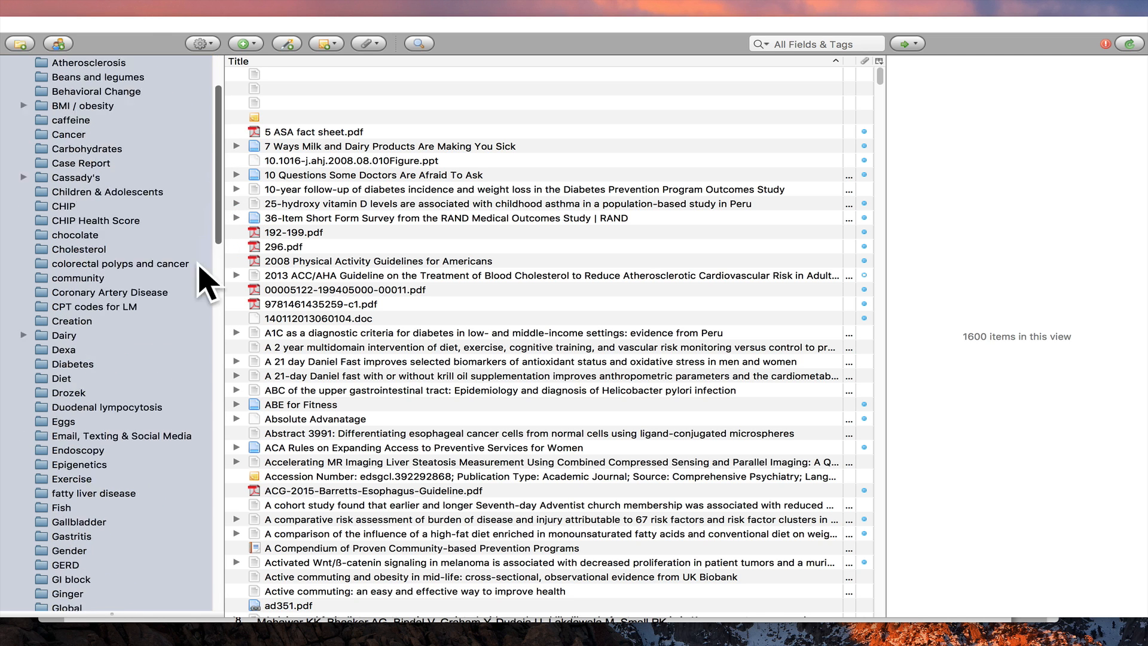
scroll("down", 3)
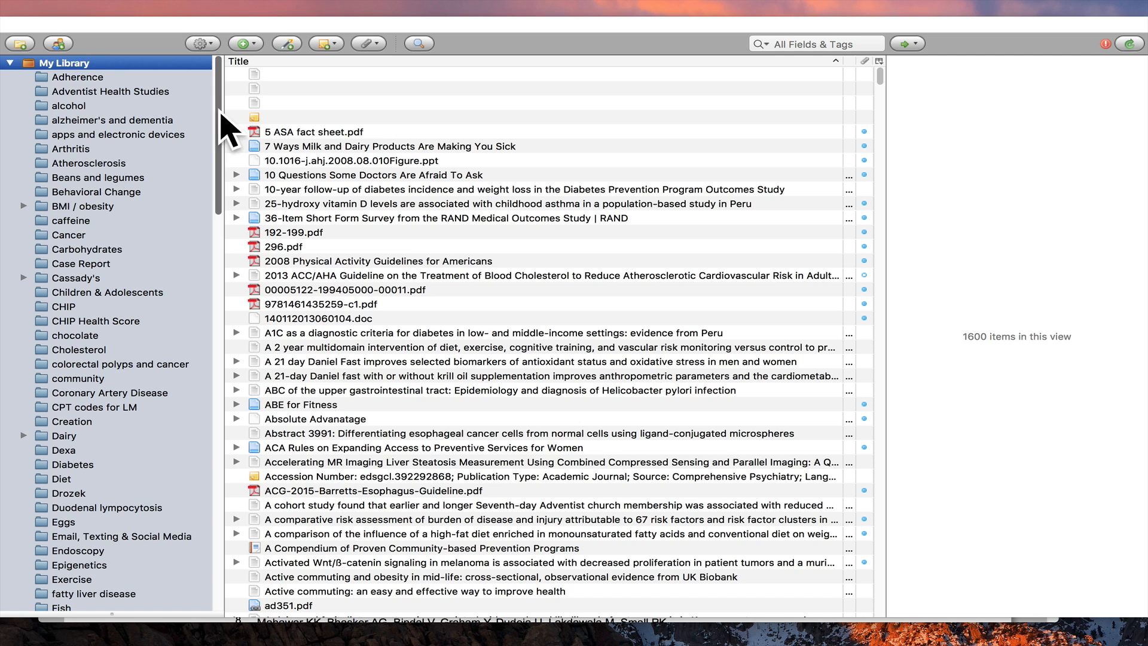
Create a new collection named 'Zinc deficiency' and locate it at the end of the list
left_click(20, 43)
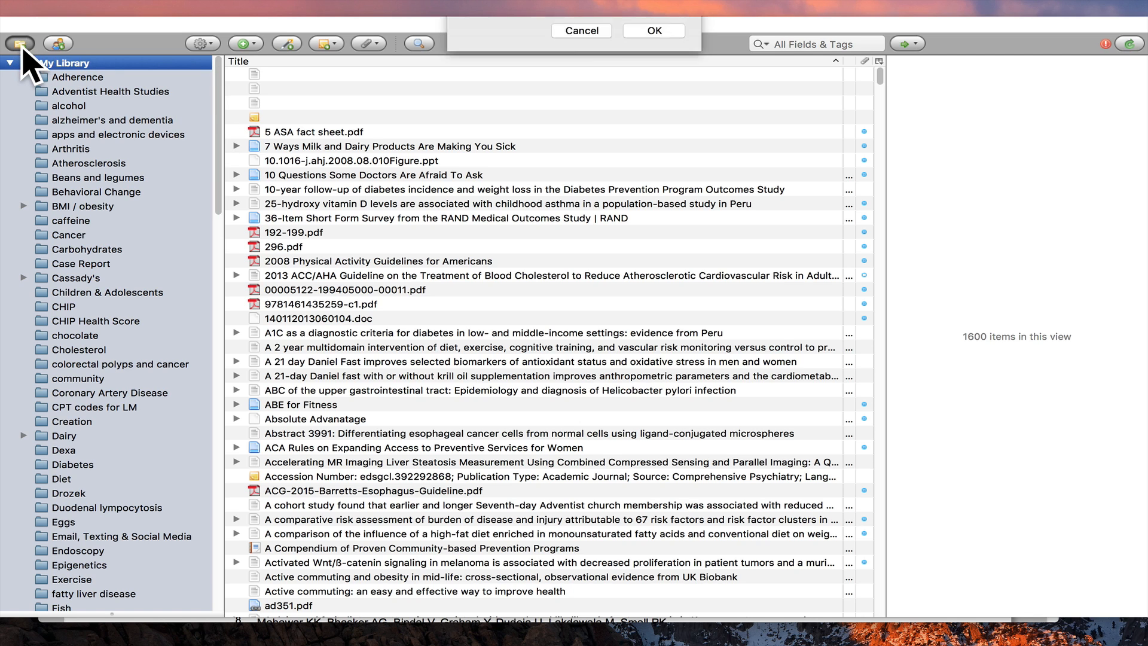
type("z")
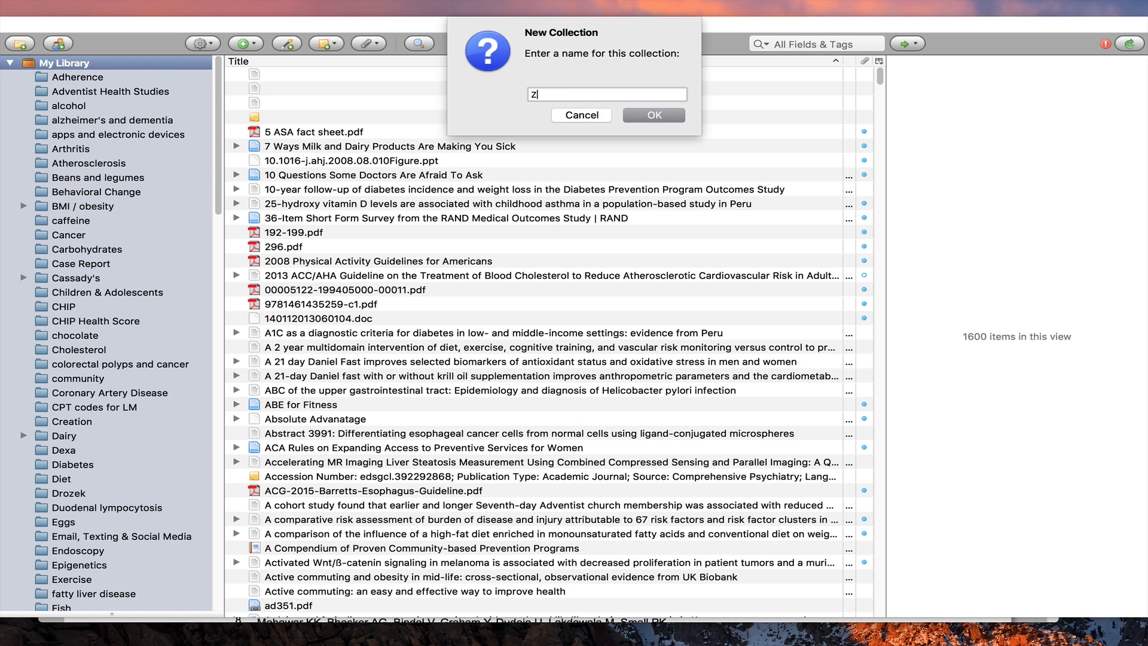
type("inc")
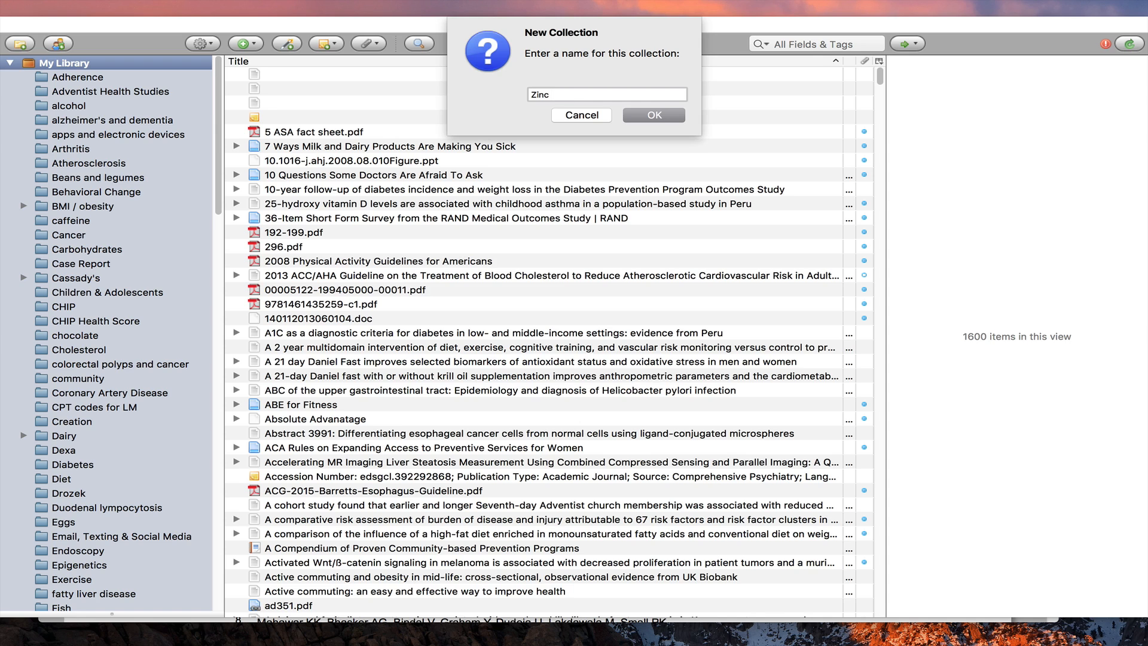
type("defi")
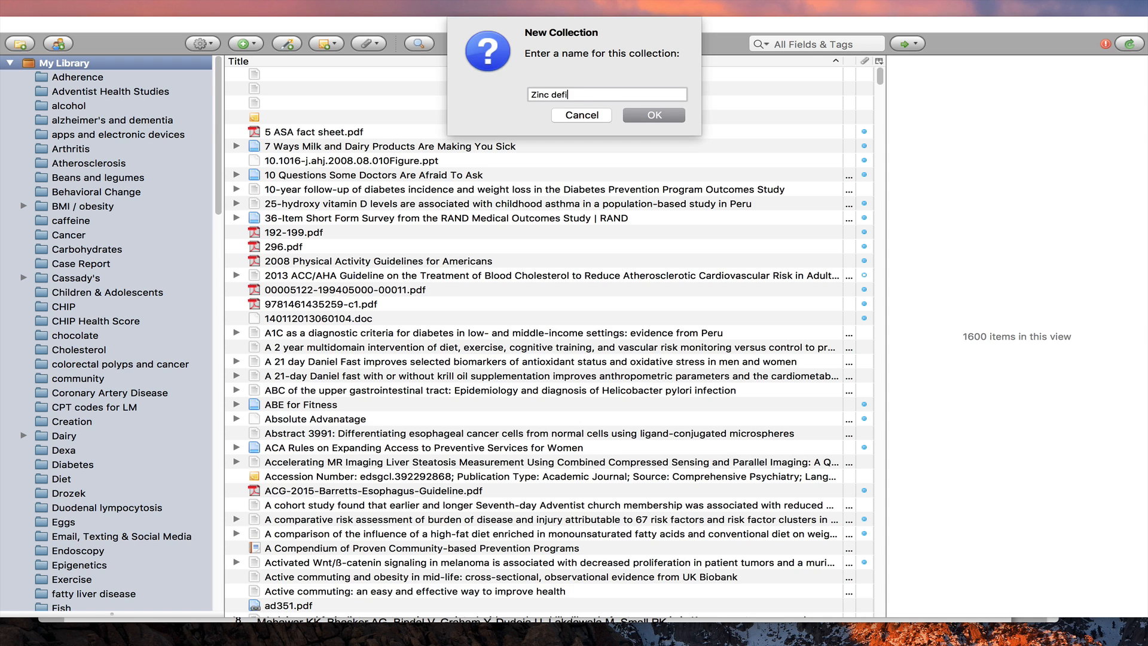
type("ciency")
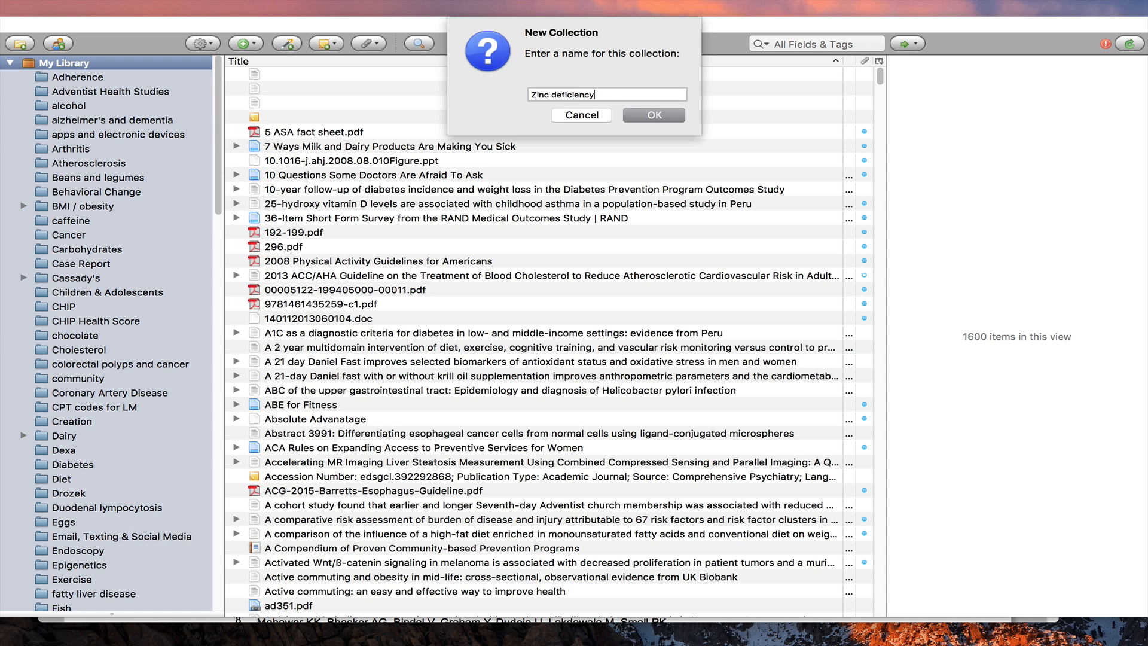
left_click(653, 115)
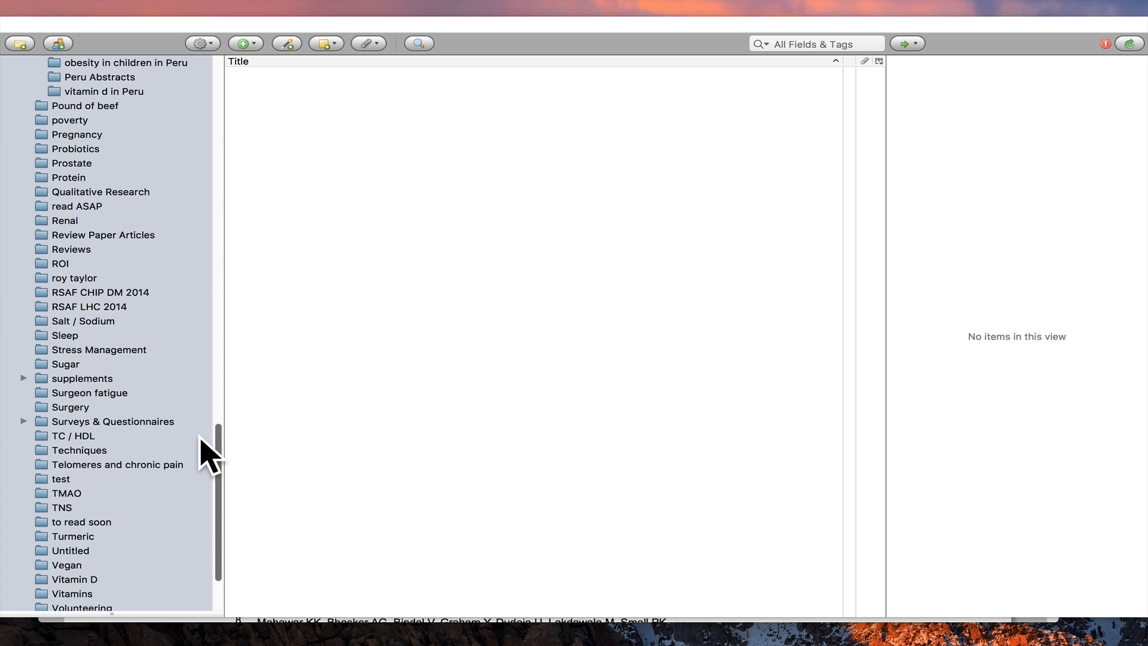
left_click(91, 550)
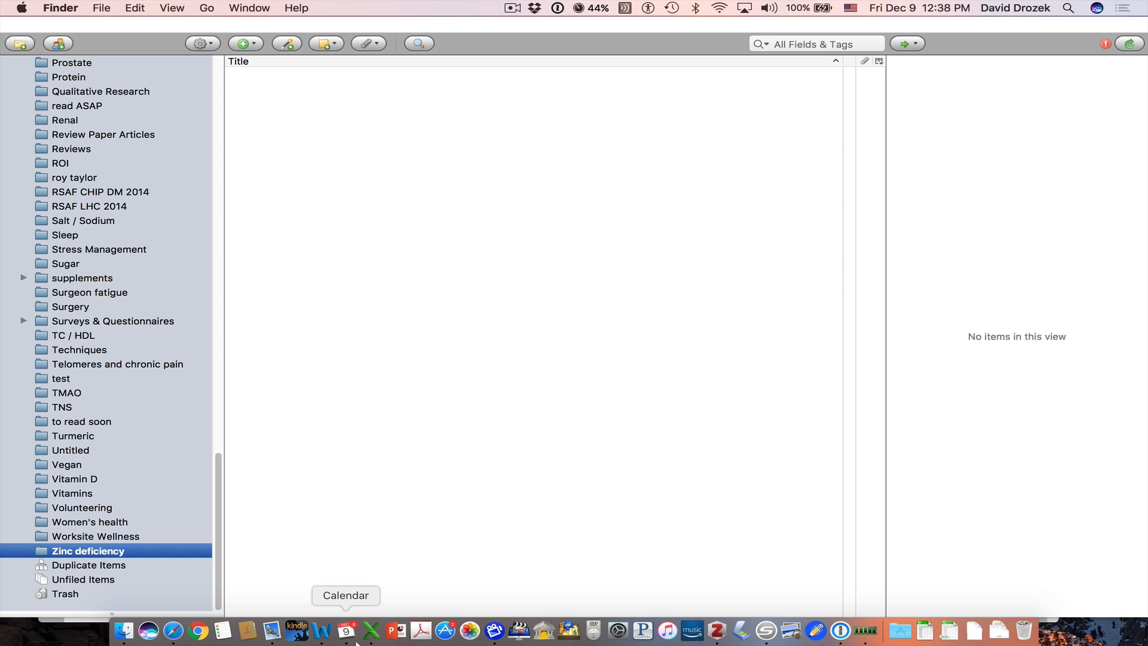
Switch to the PubMed zinc deficiency results and open the first article, the IBD outcomes study
left_click(148, 630)
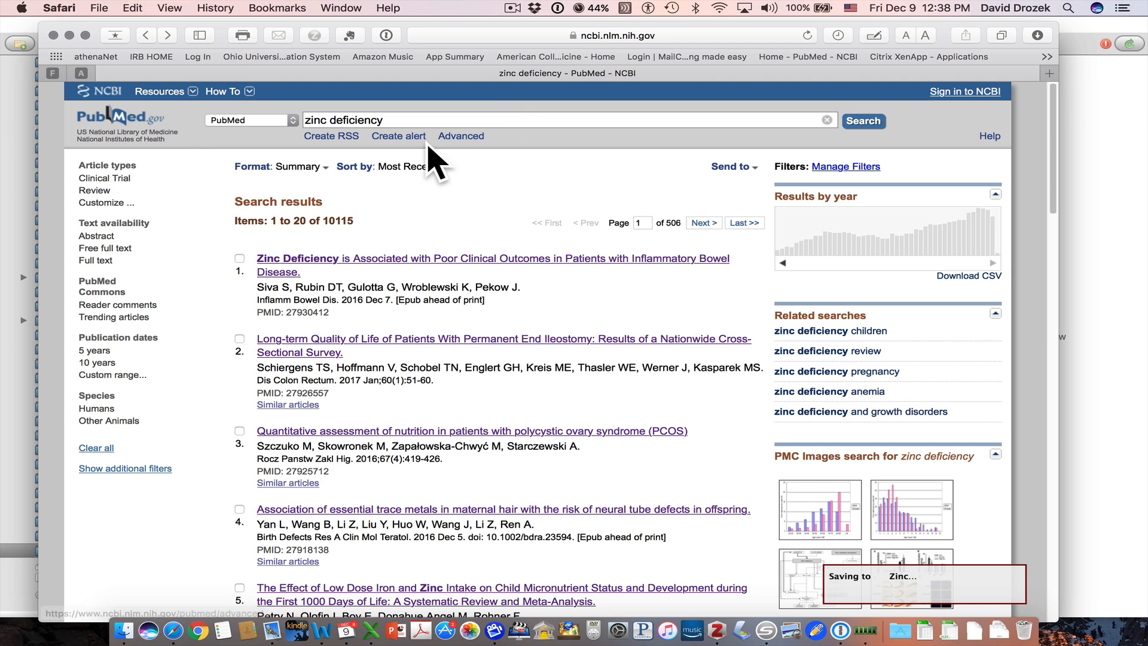
mouse_move(472, 139)
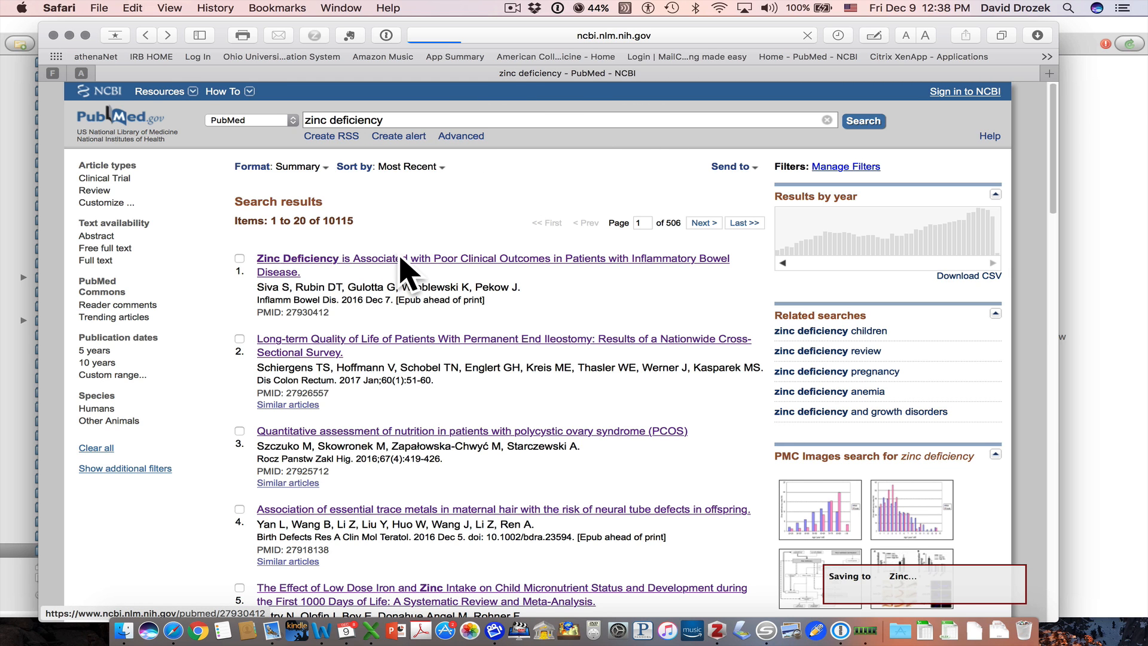
left_click(403, 258)
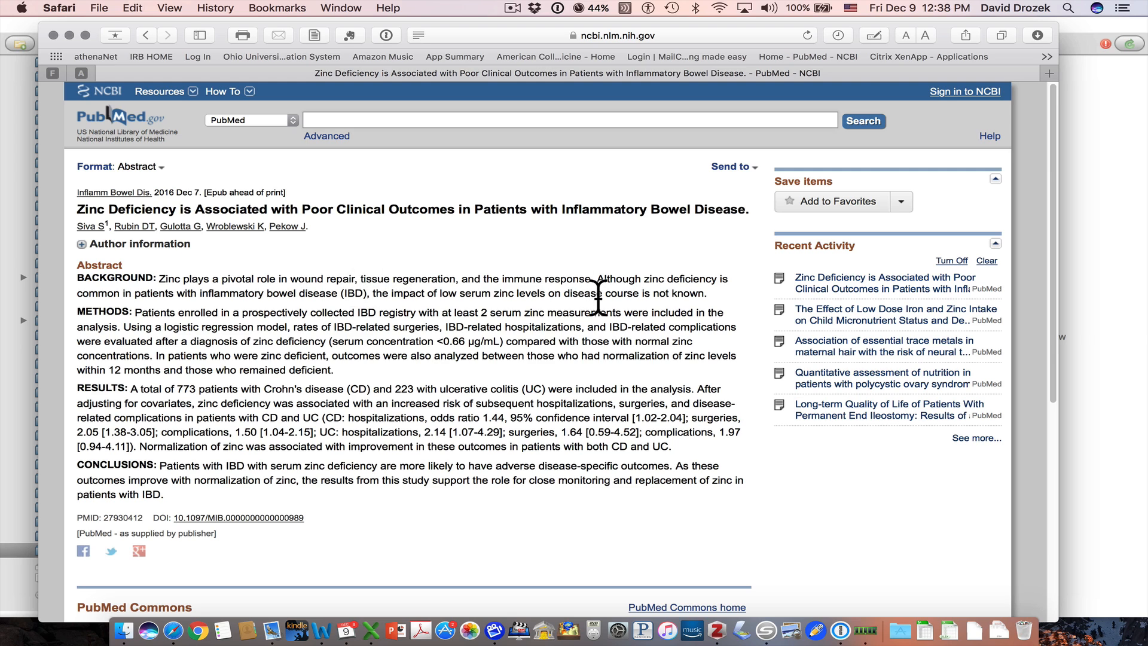
mouse_move(745, 413)
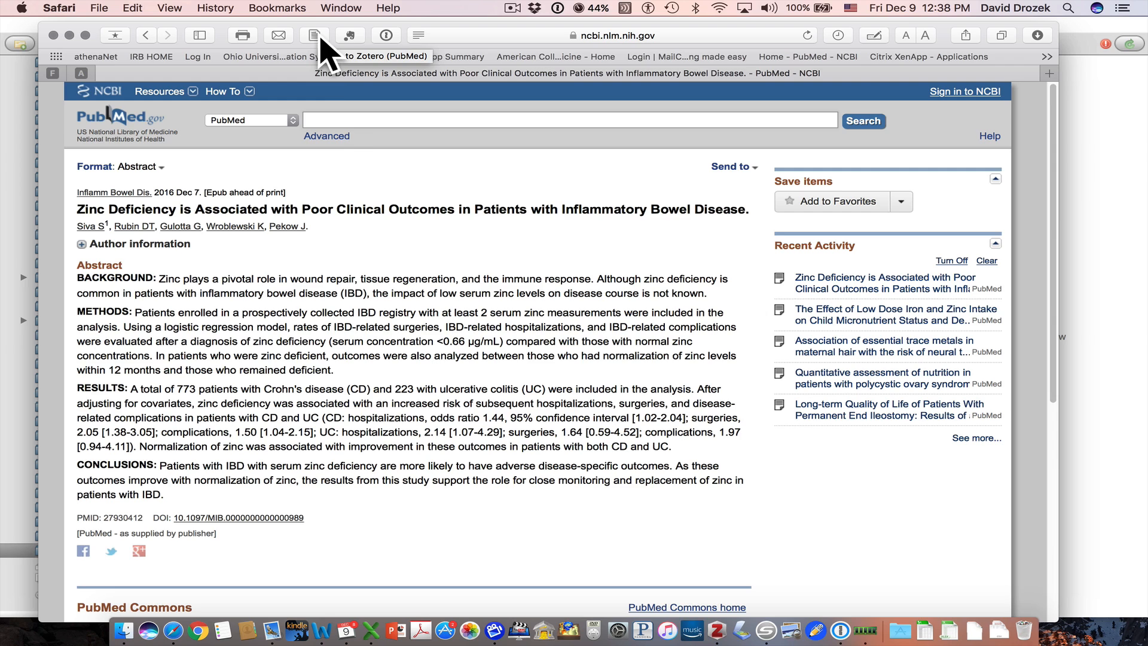
mouse_move(369, 151)
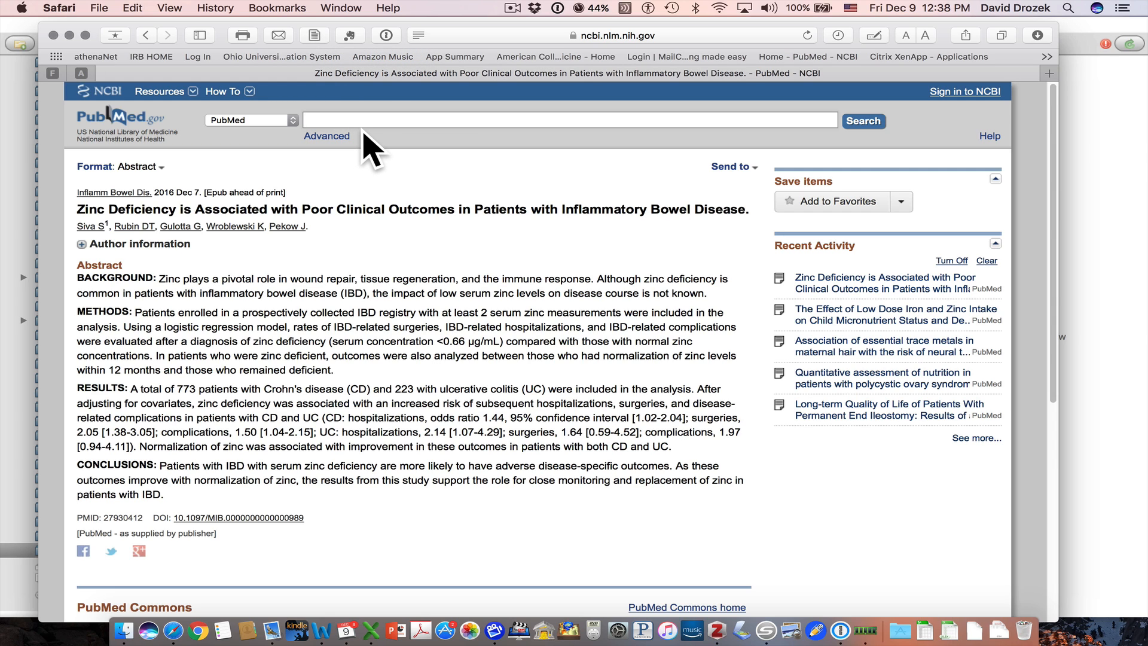
mouse_move(326, 51)
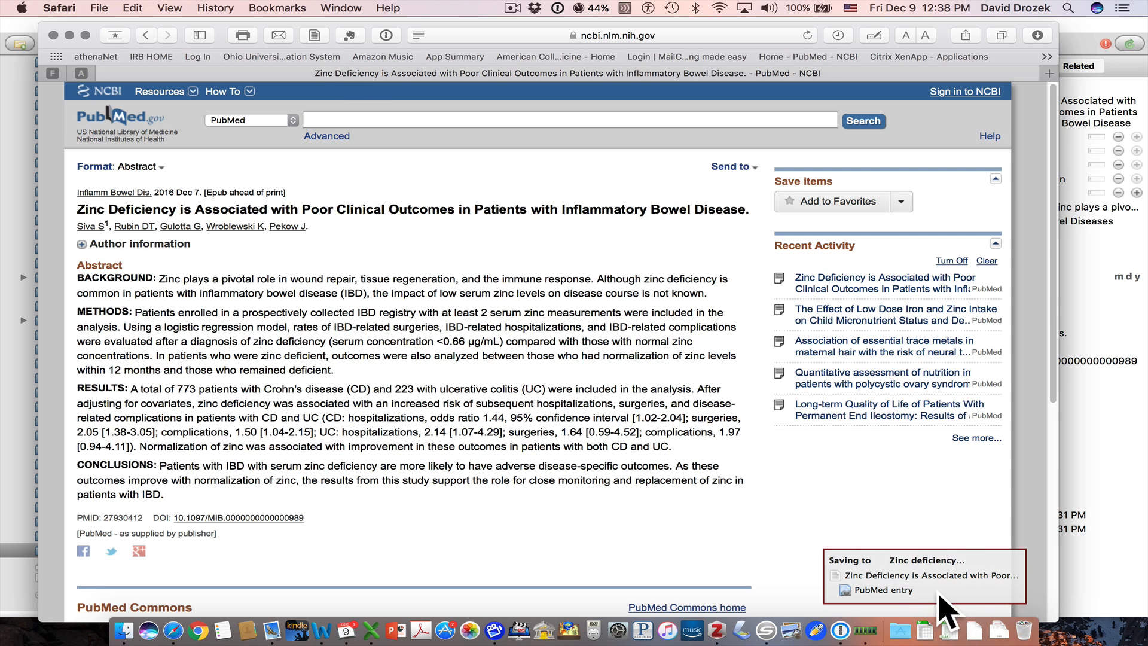
mouse_move(717, 631)
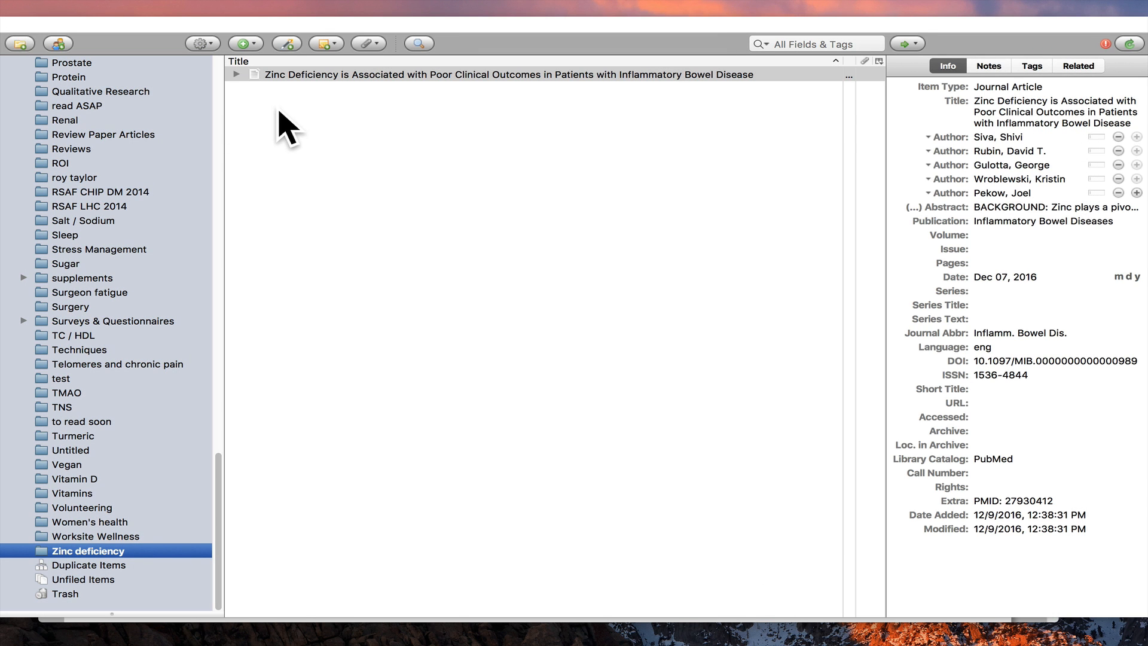
left_click(236, 74)
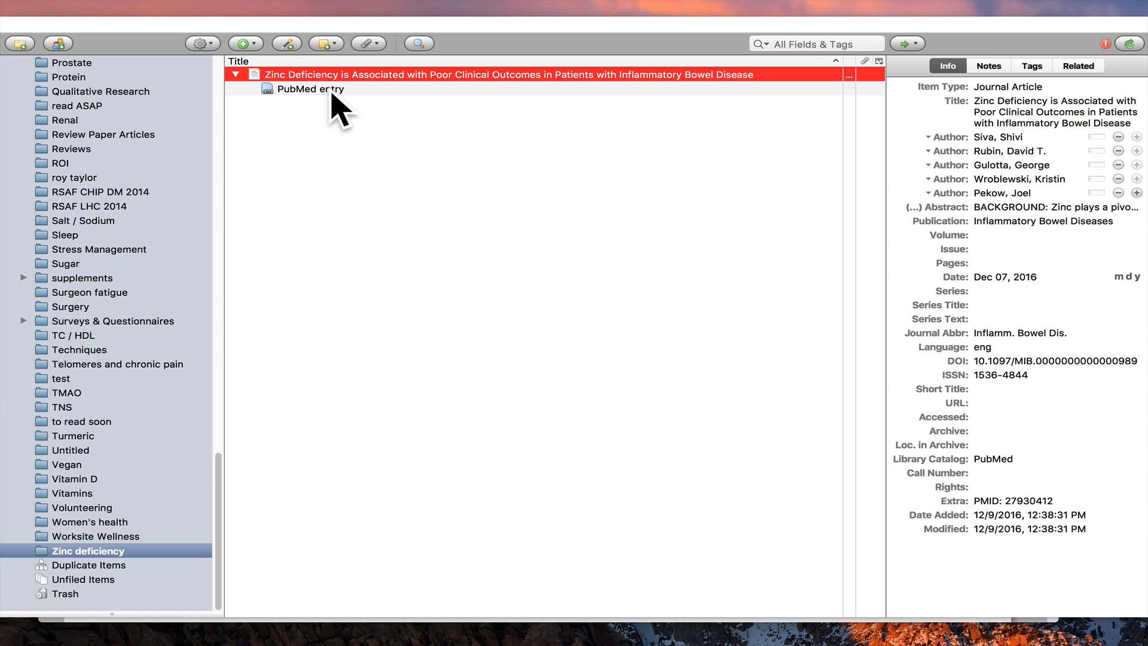
mouse_move(977, 359)
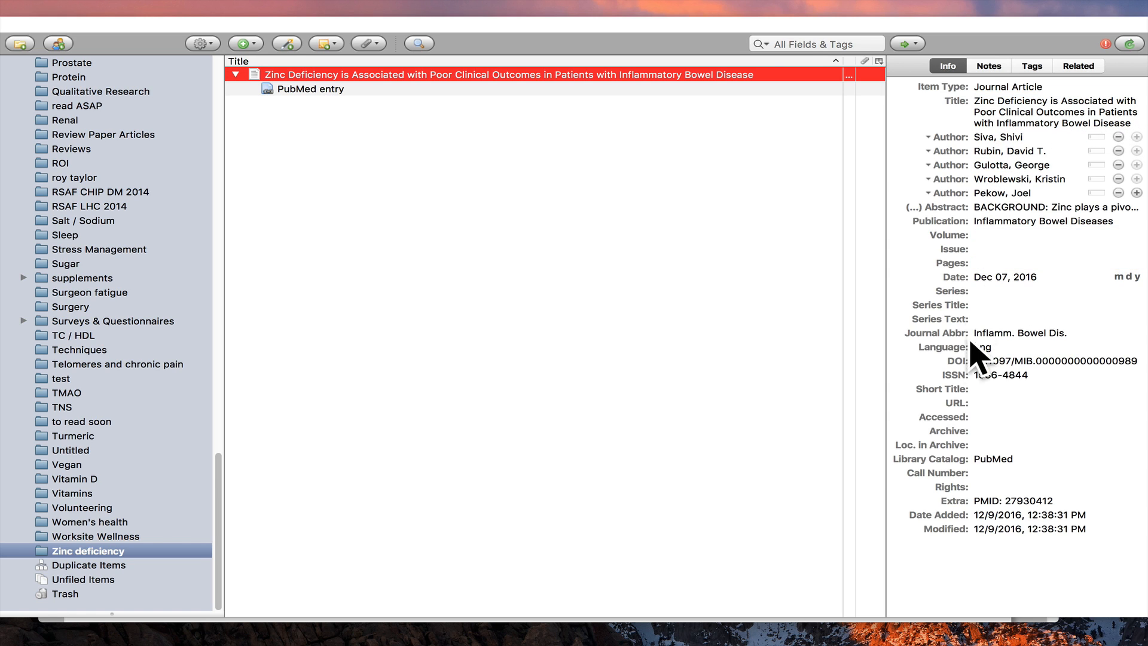
left_click(1057, 249)
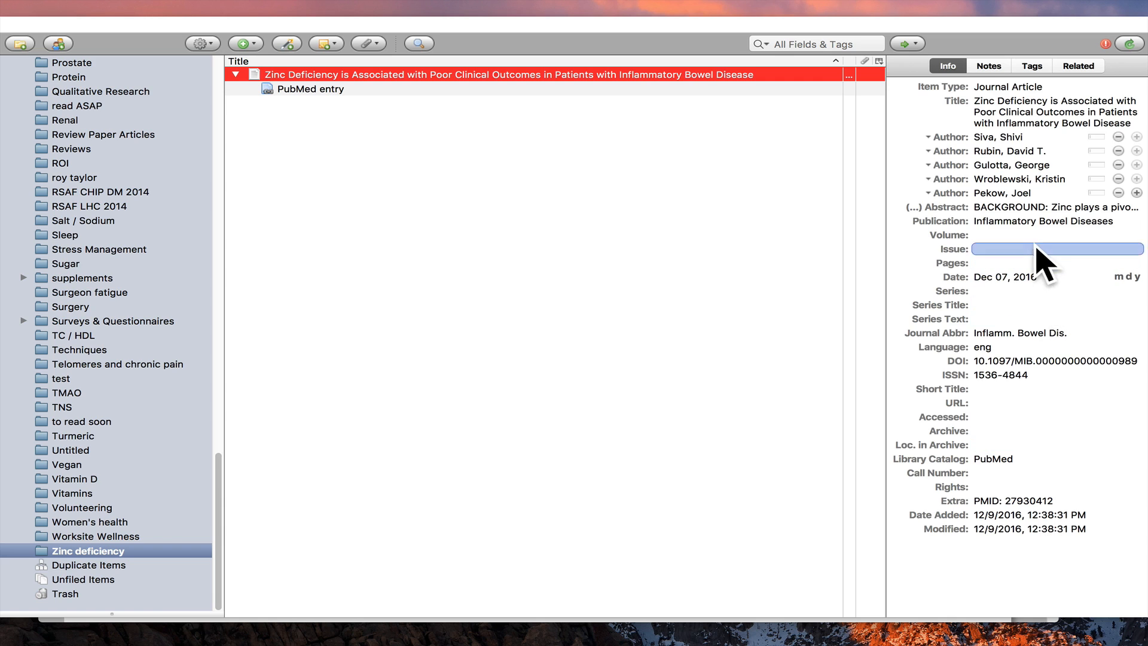
left_click(1055, 501)
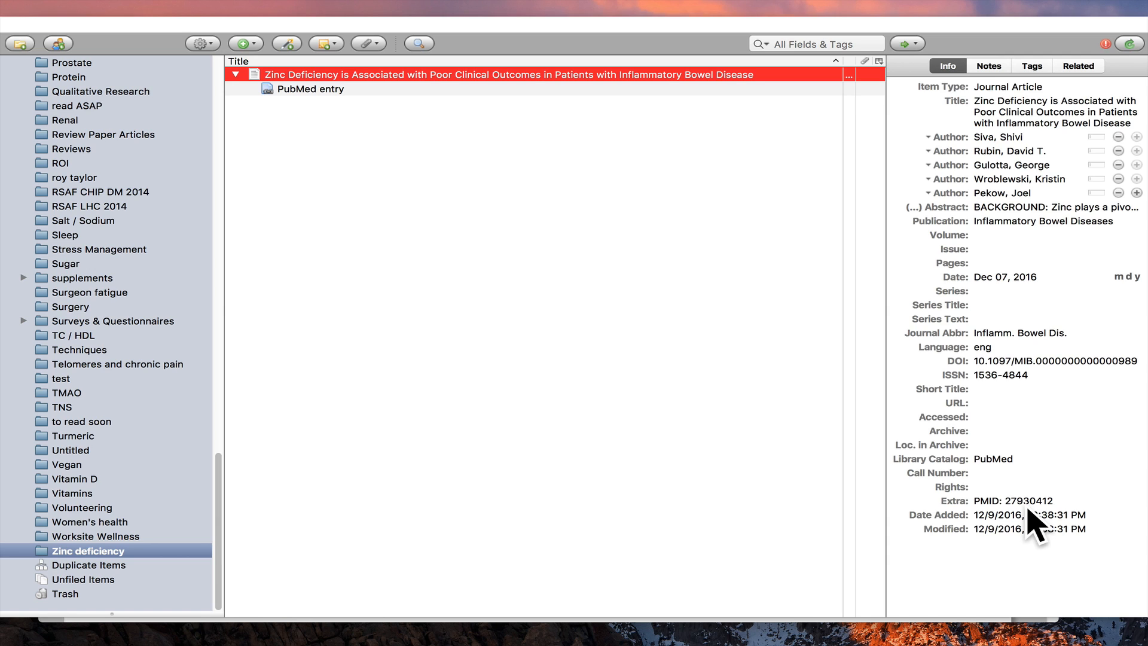
left_click(1055, 487)
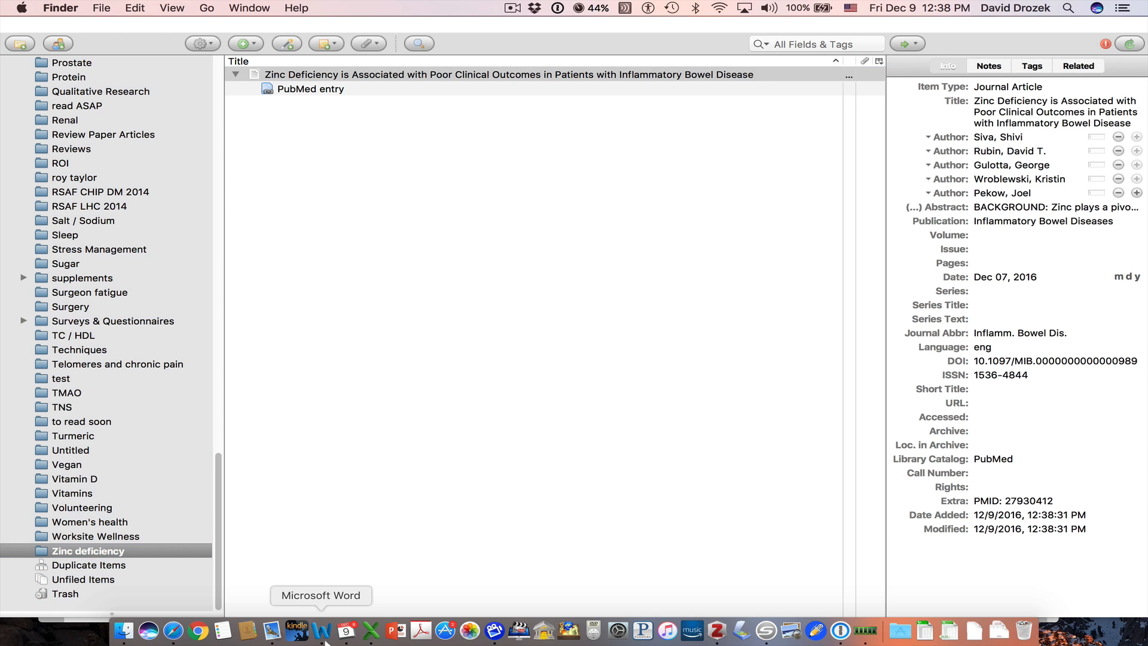
From the PubMed results, select the ileostomy study and open the PCOS nutrition article for saving
left_click(150, 630)
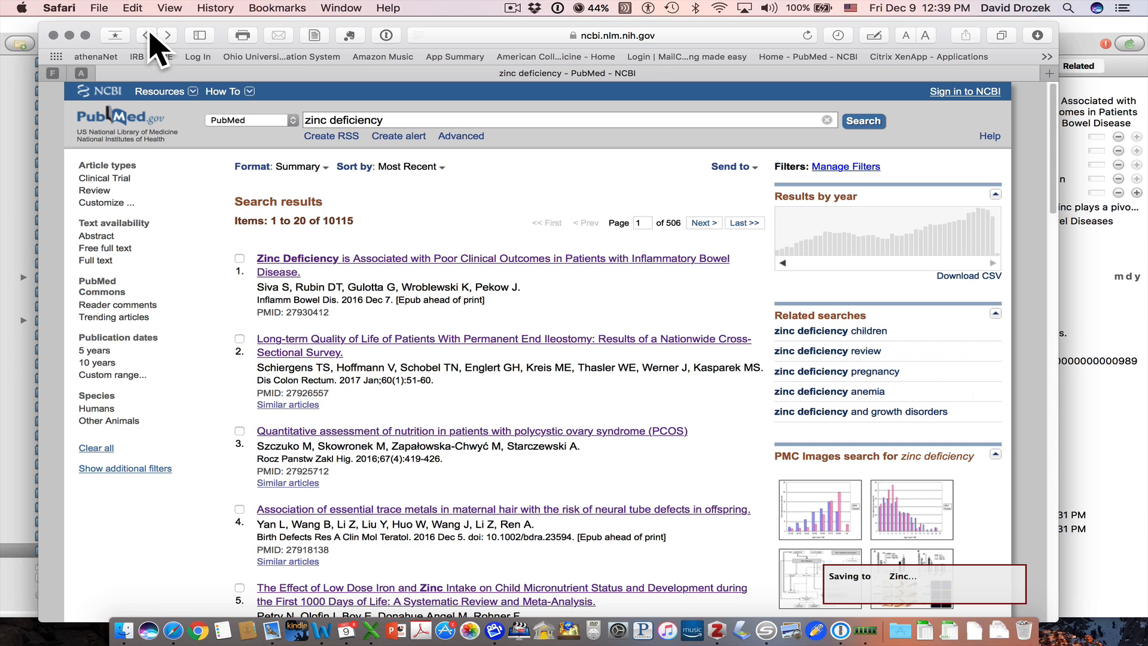
left_click(239, 338)
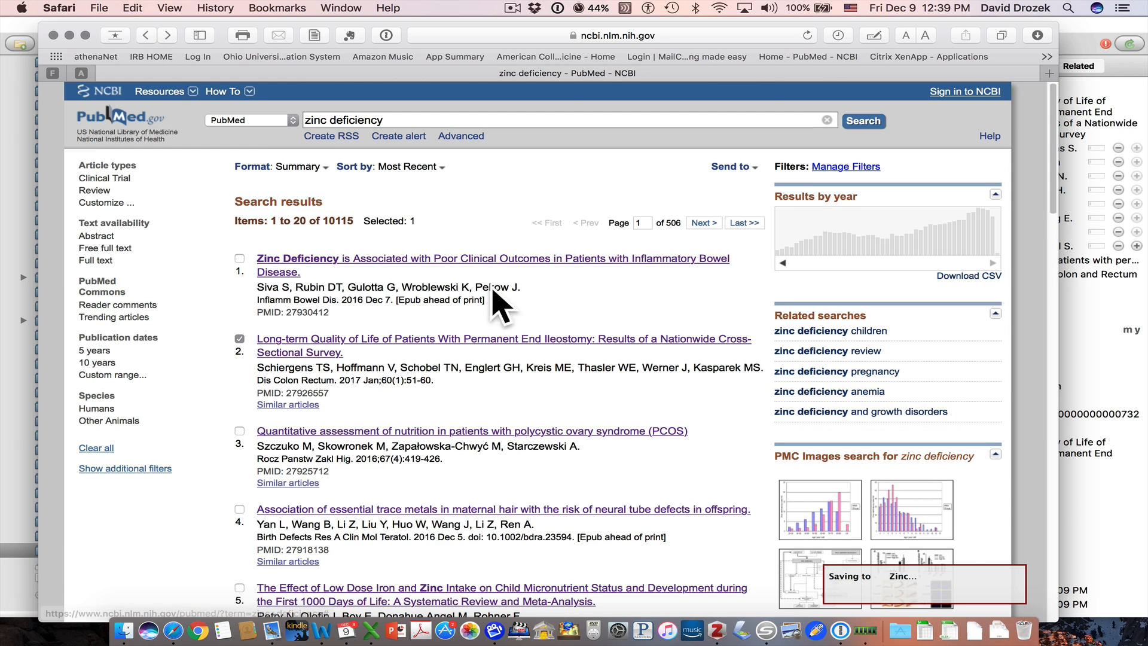
scroll("down", 3)
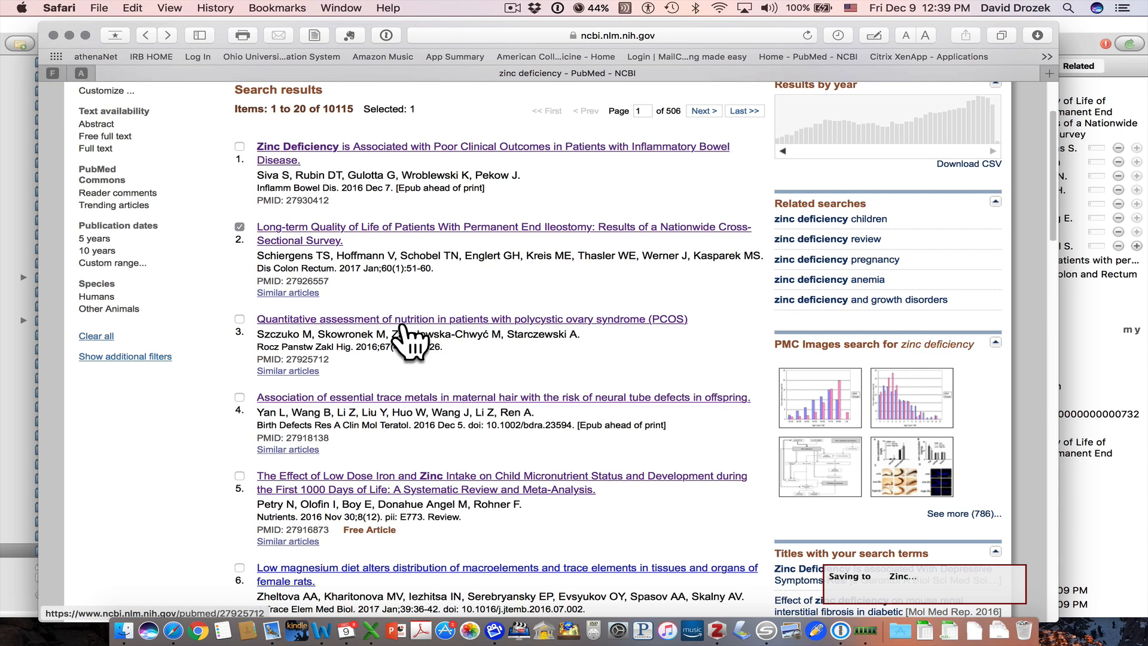
mouse_move(417, 330)
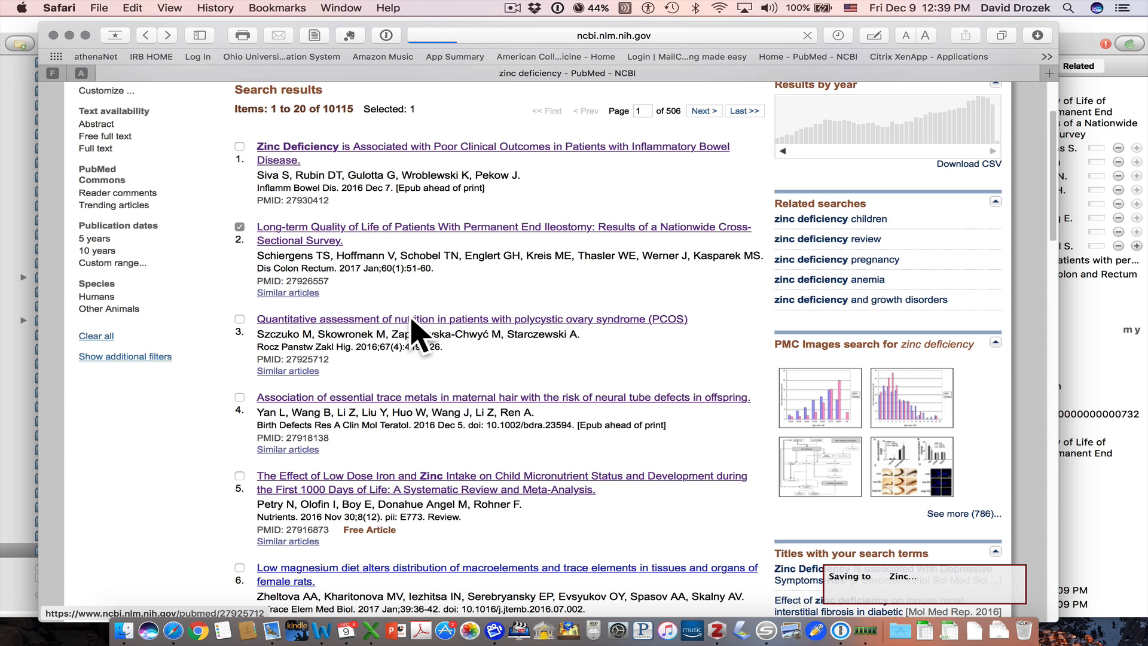
left_click(472, 319)
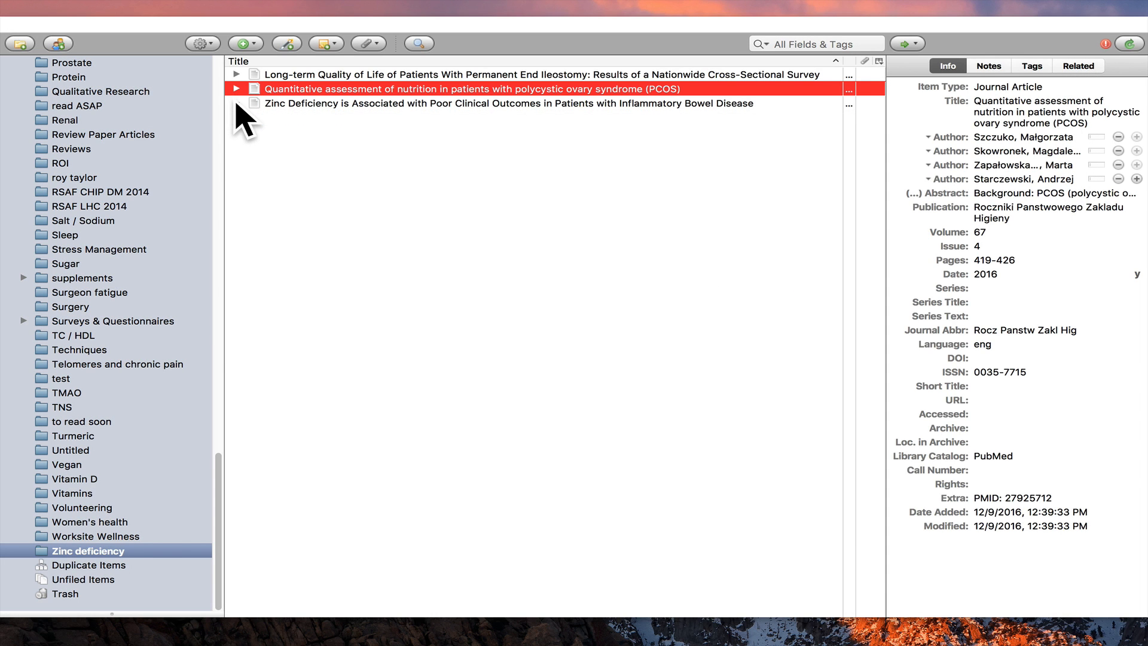
mouse_move(314, 644)
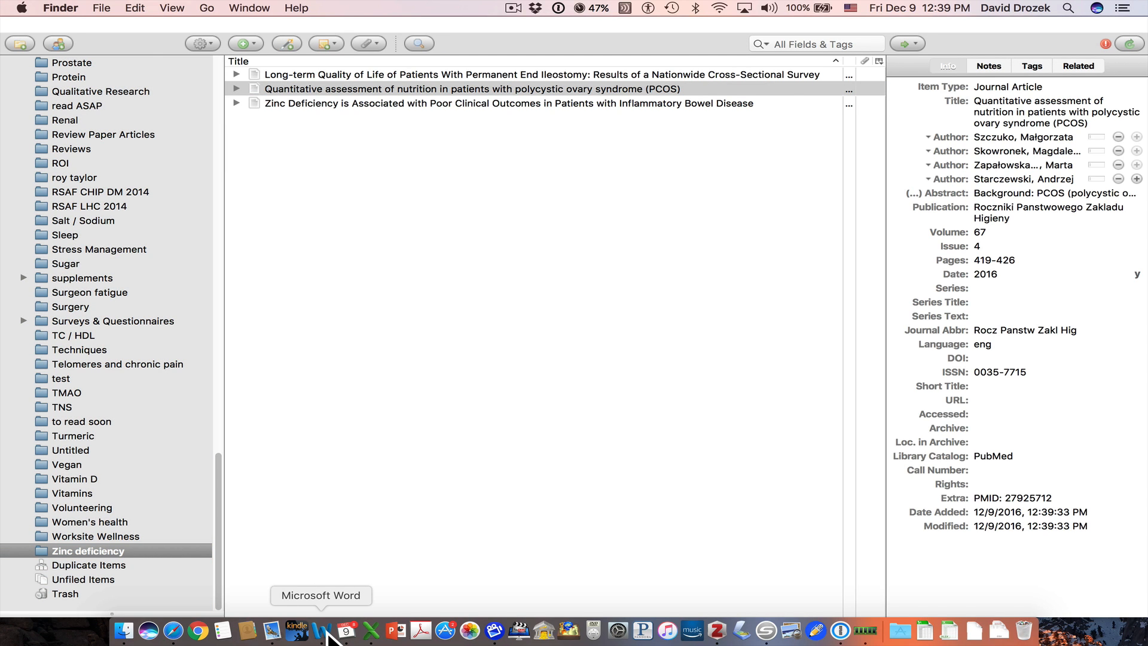
Bring the Word draft with Points 1-3 forward and begin a Zotero citation
left_click(320, 630)
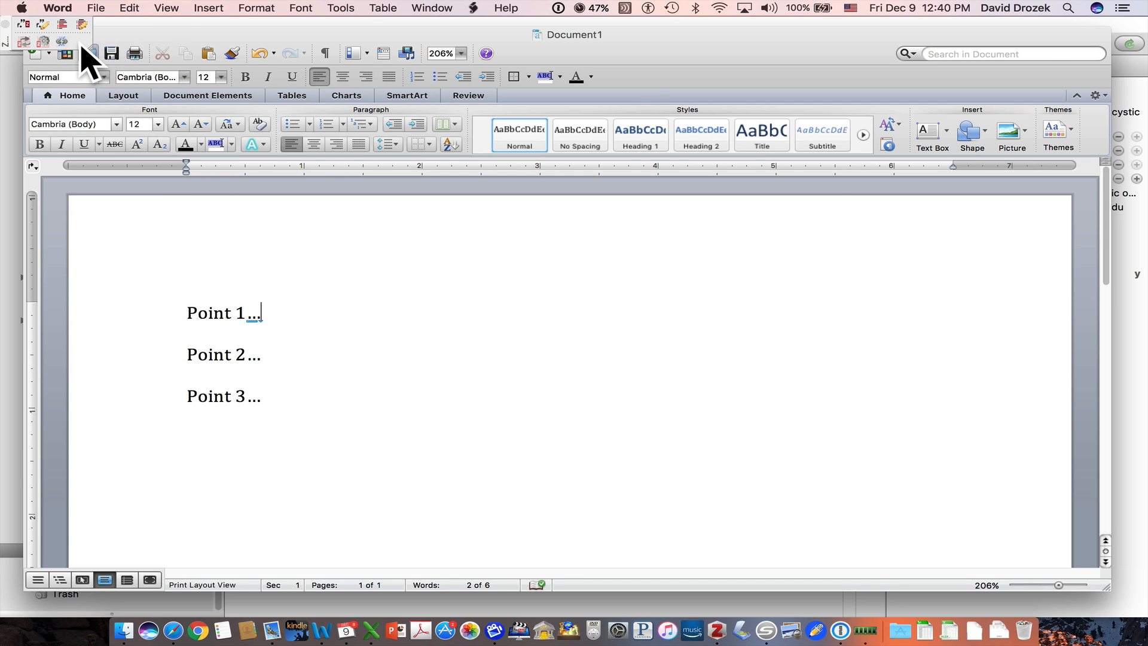
mouse_move(183, 25)
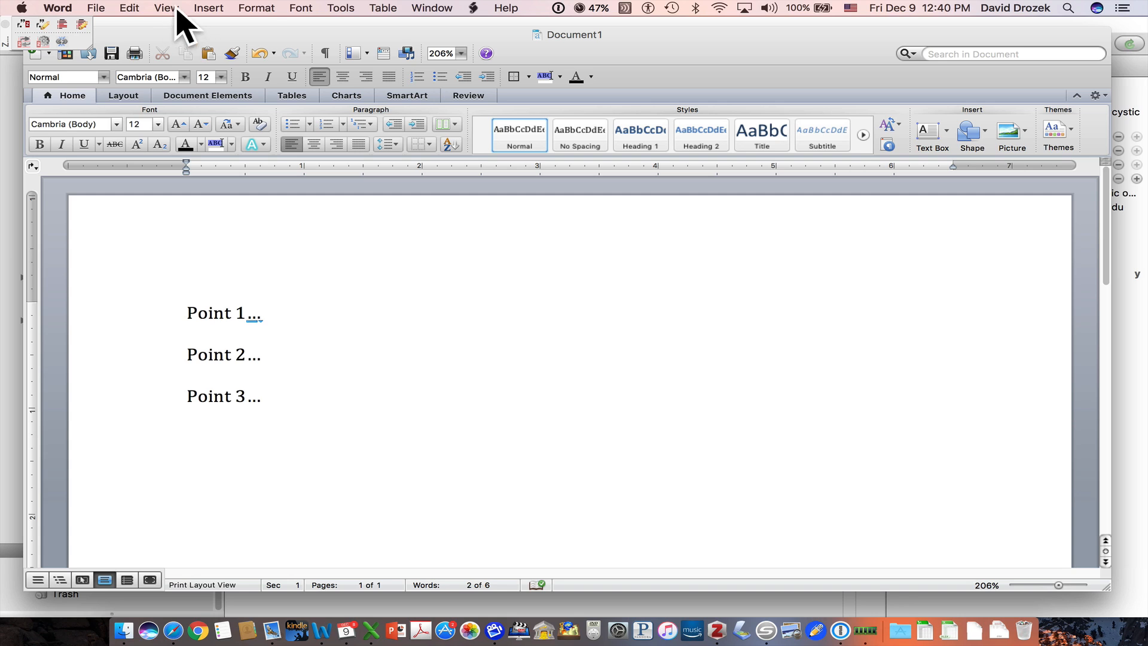
mouse_move(73, 55)
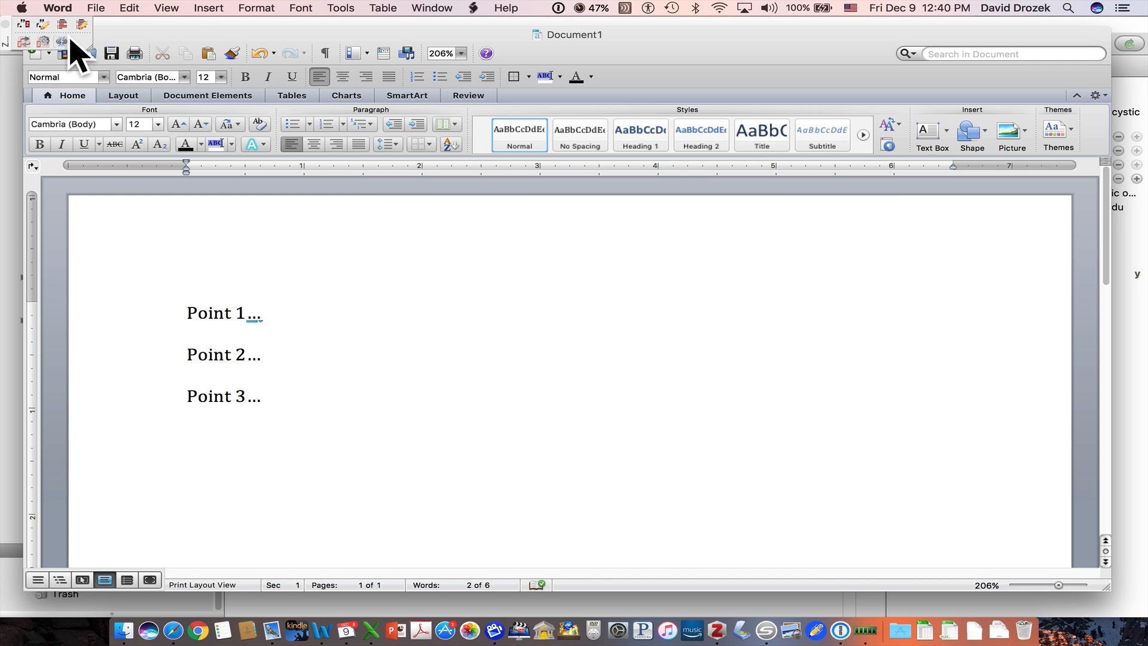
mouse_move(63, 54)
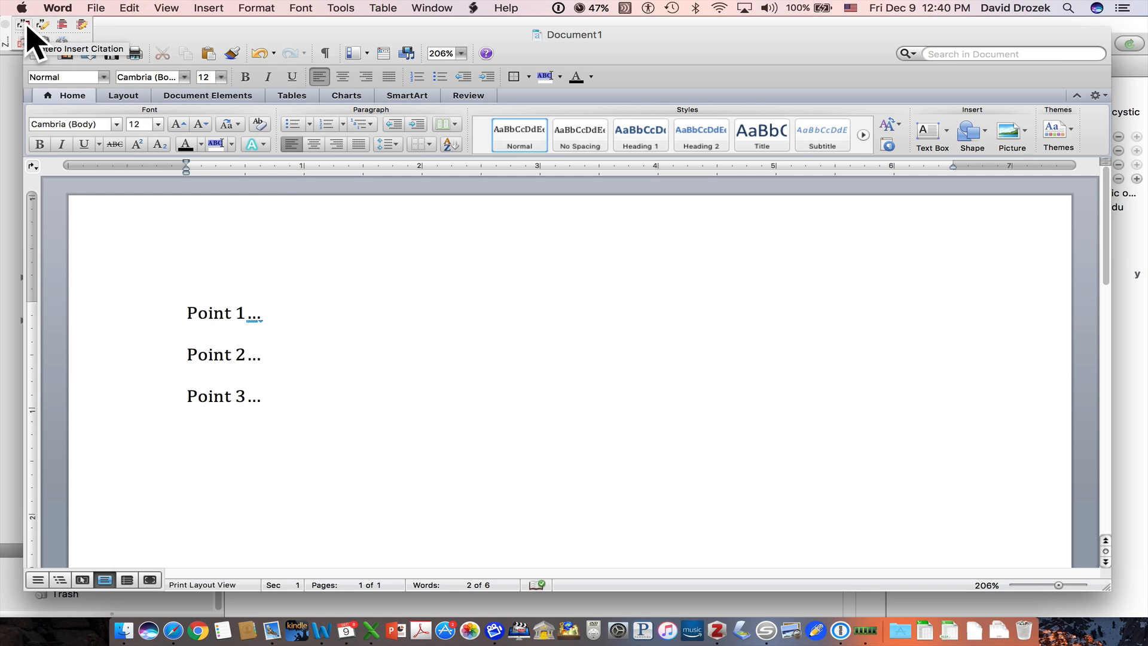
left_click(260, 312)
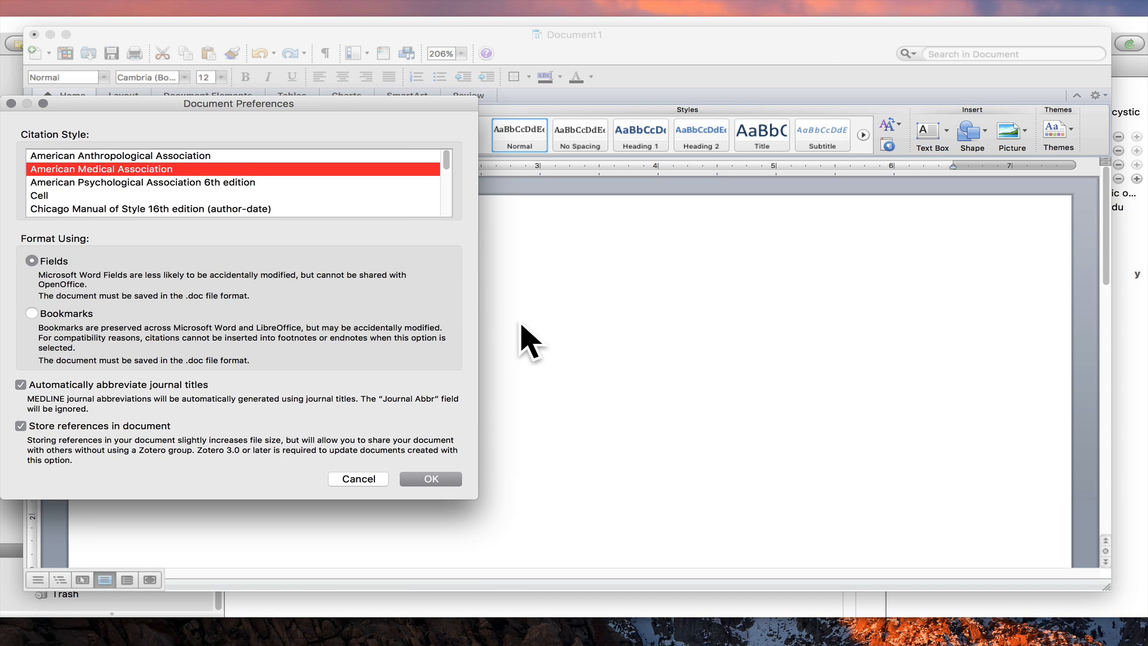
mouse_move(154, 138)
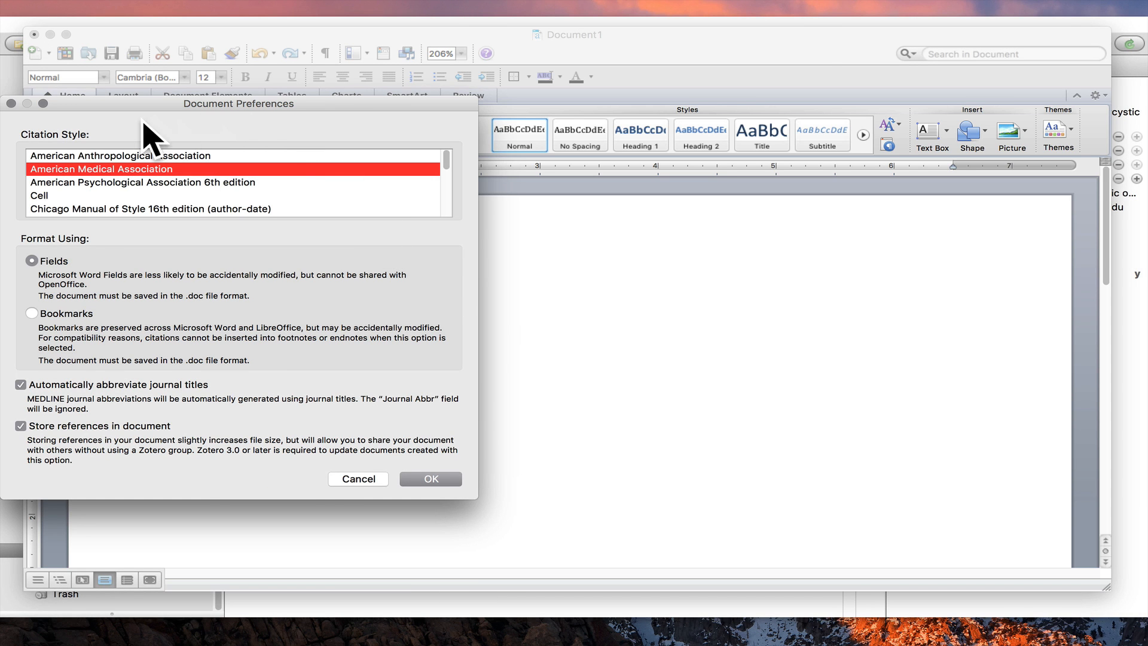
mouse_move(366, 337)
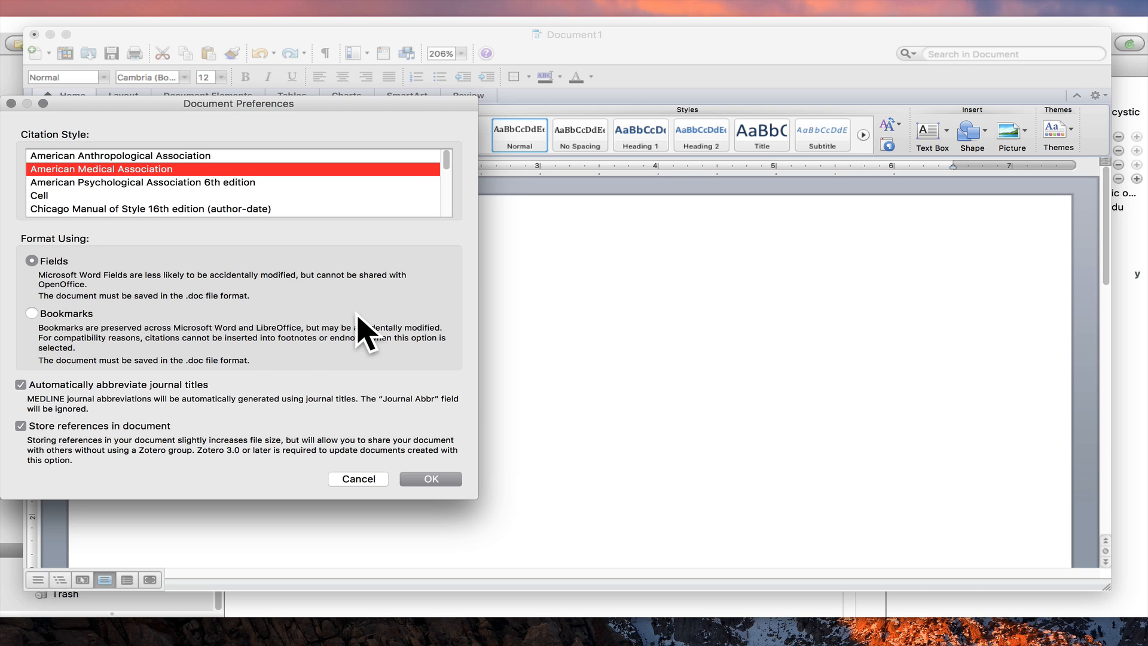
mouse_move(285, 380)
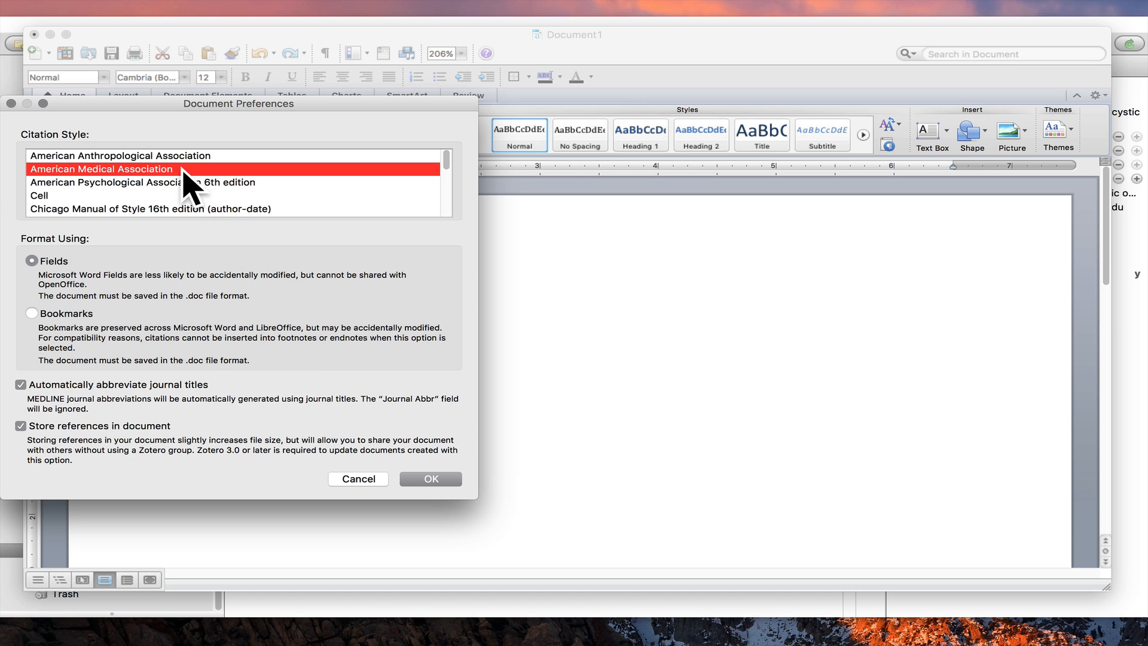
mouse_move(196, 189)
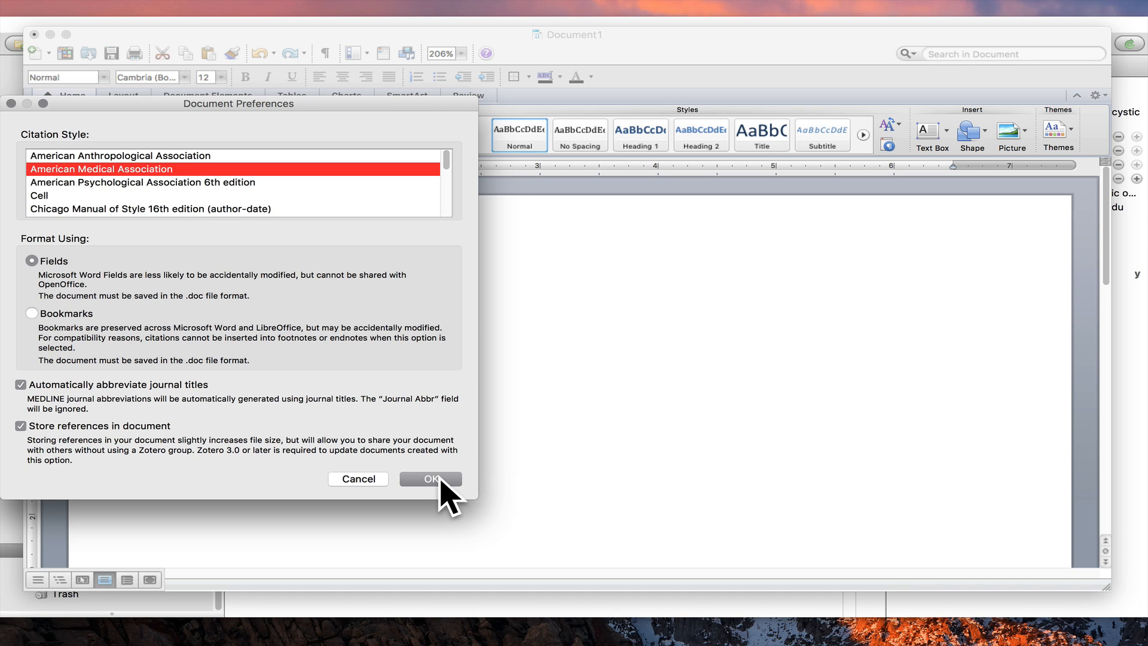
Confirm American Medical Association as the document's citation style with Fields
left_click(429, 478)
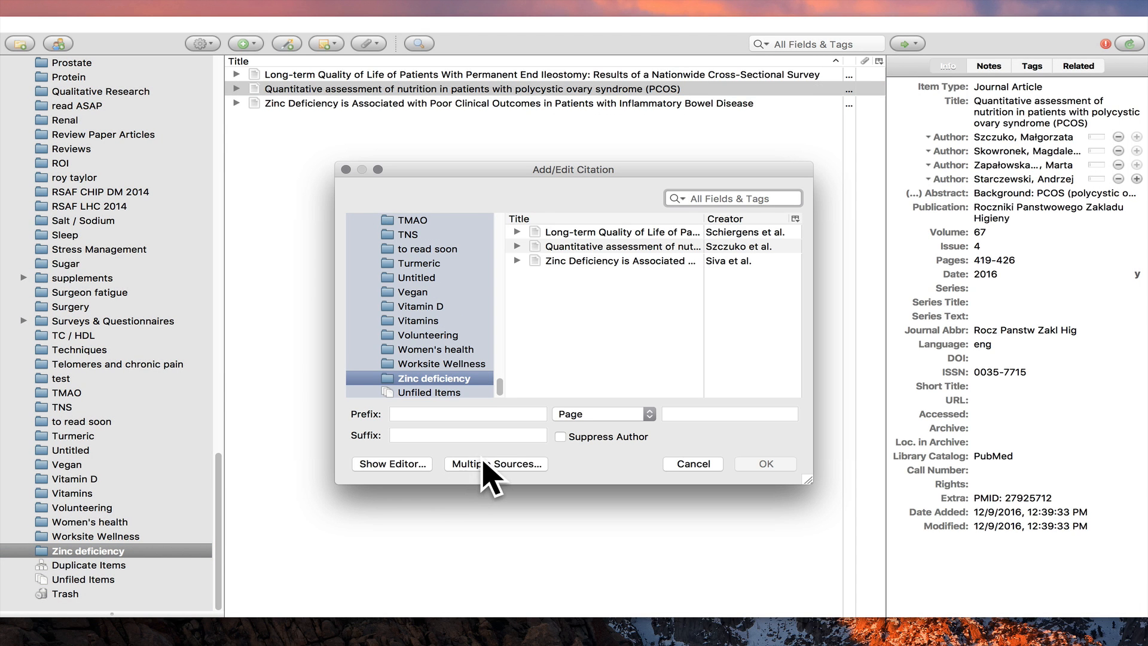
mouse_move(684, 245)
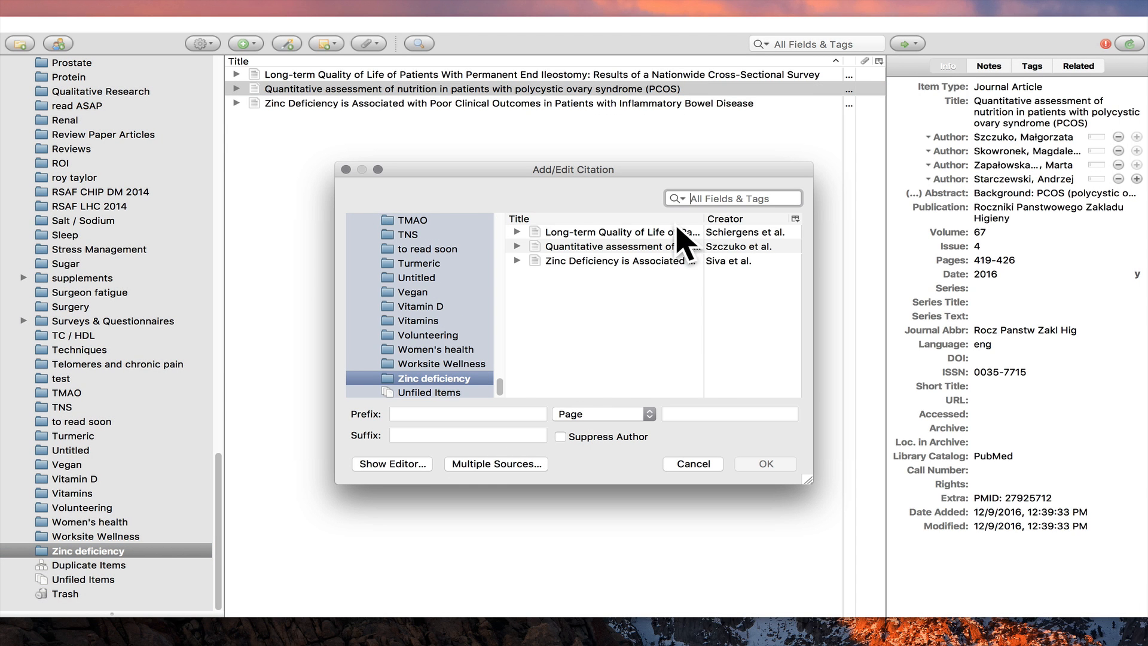
mouse_move(403, 421)
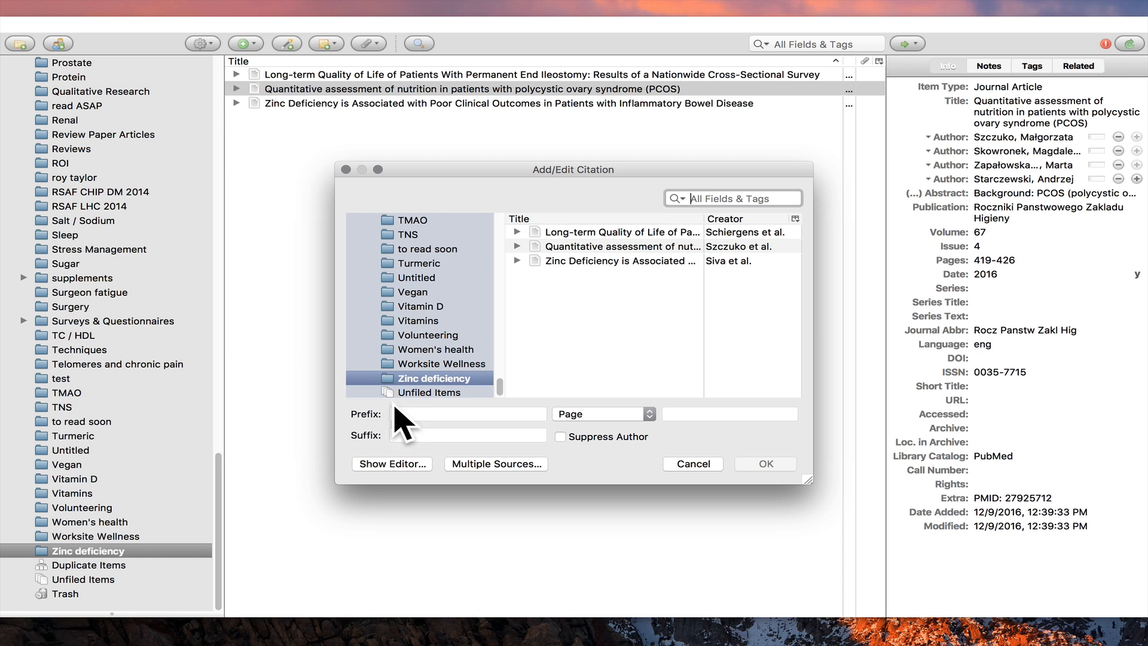
mouse_move(442, 321)
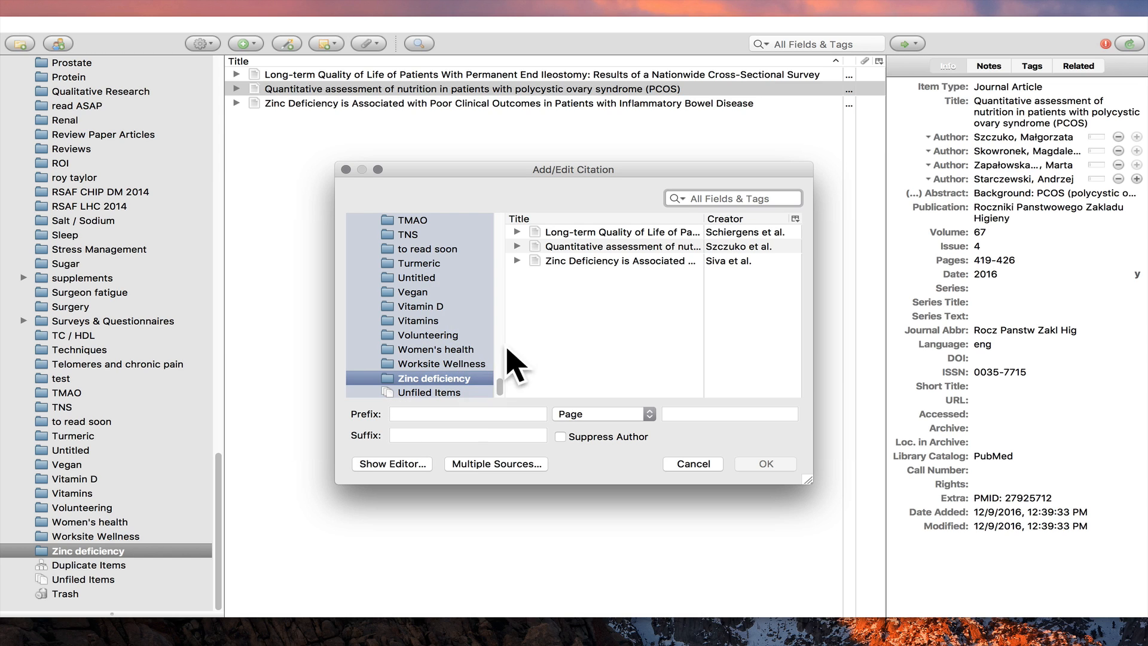
mouse_move(625, 235)
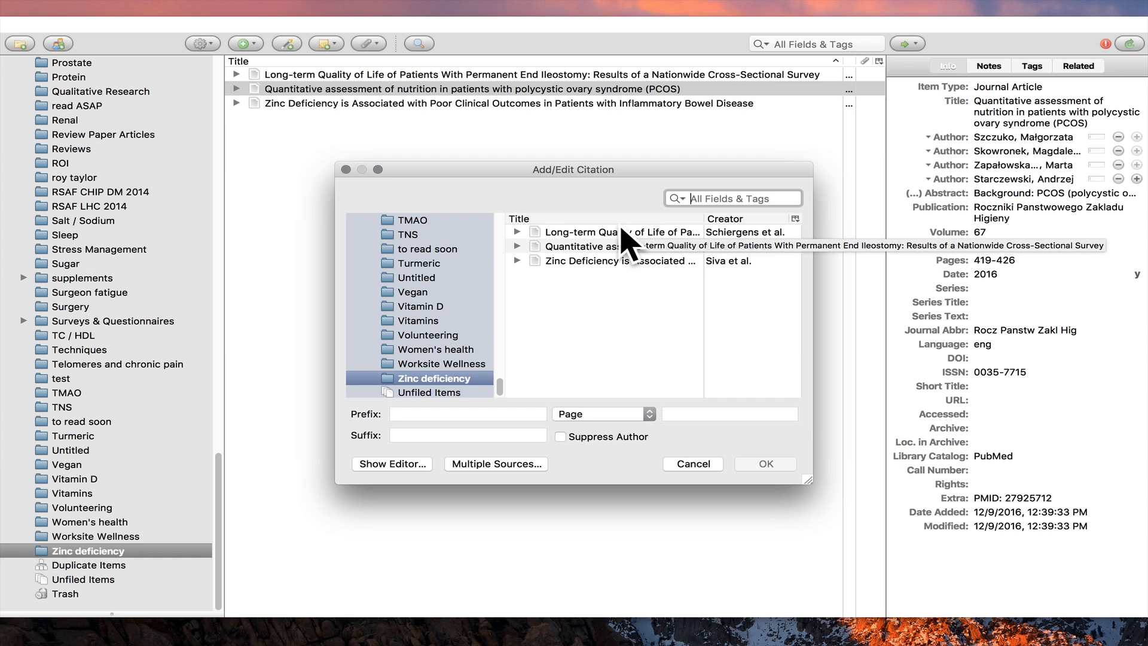
Cite the Schiergens et al. ileostomy quality-of-life article after Point 1
left_click(622, 231)
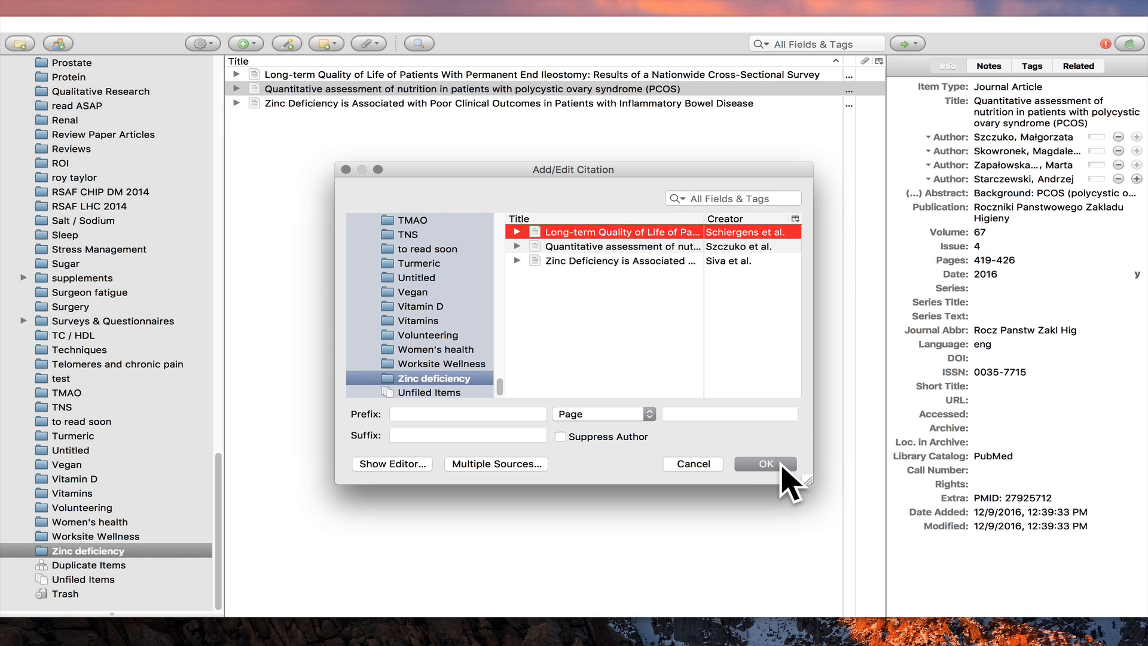
left_click(764, 464)
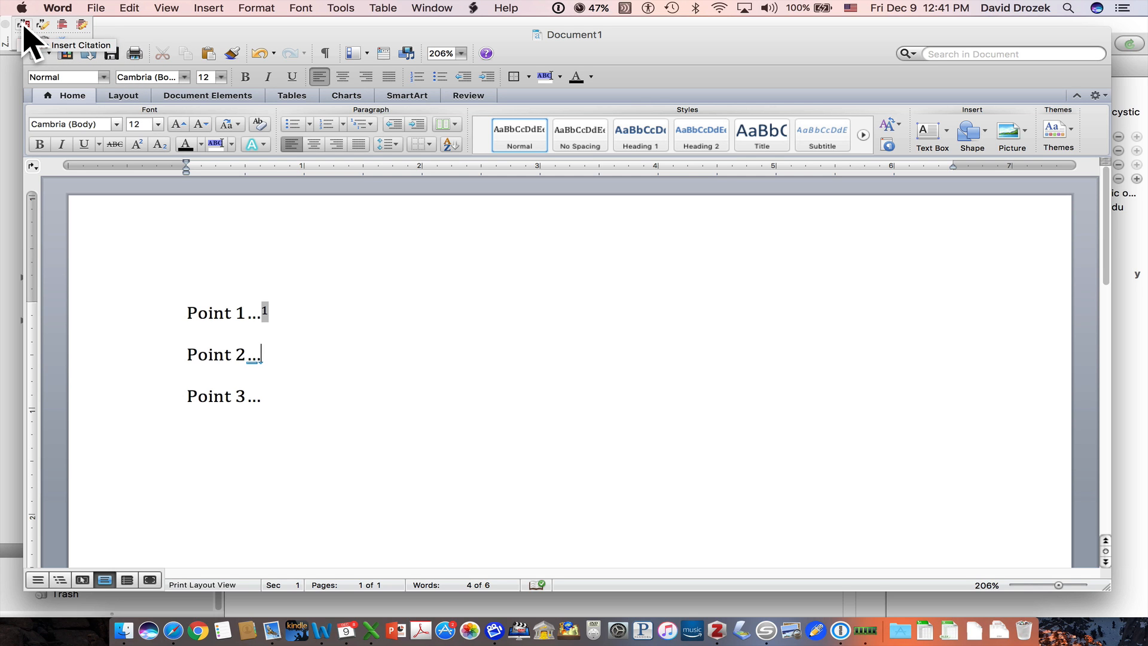
Cite the Szczuko et al. PCOS nutrition article after Point 2
left_click(25, 25)
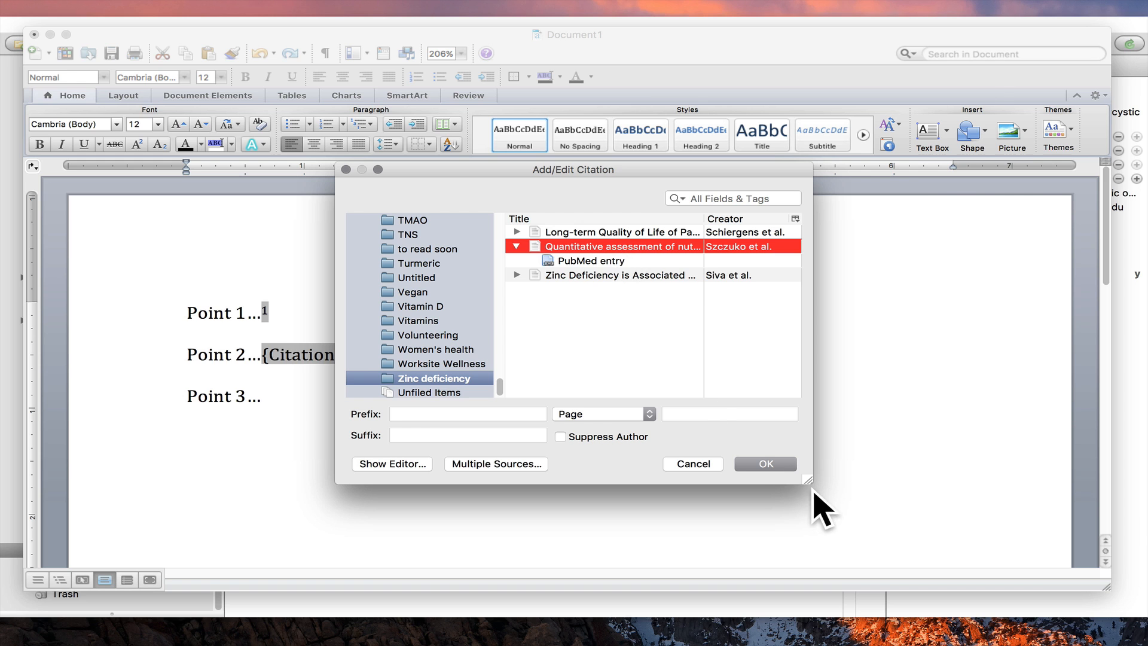
left_click(764, 464)
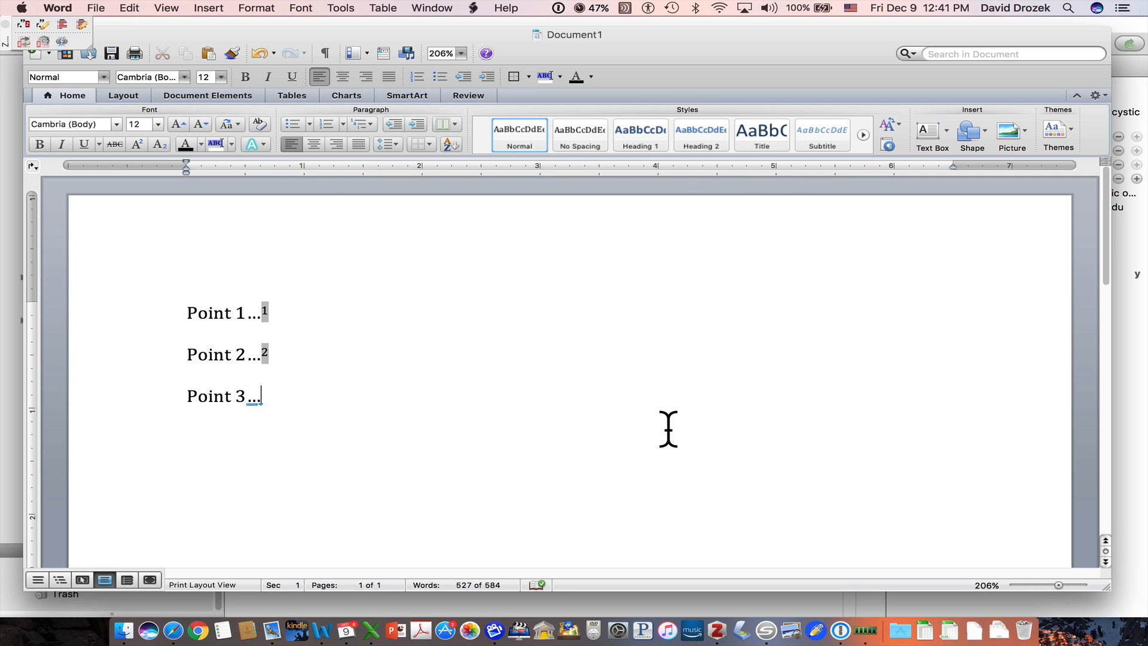
mouse_move(33, 41)
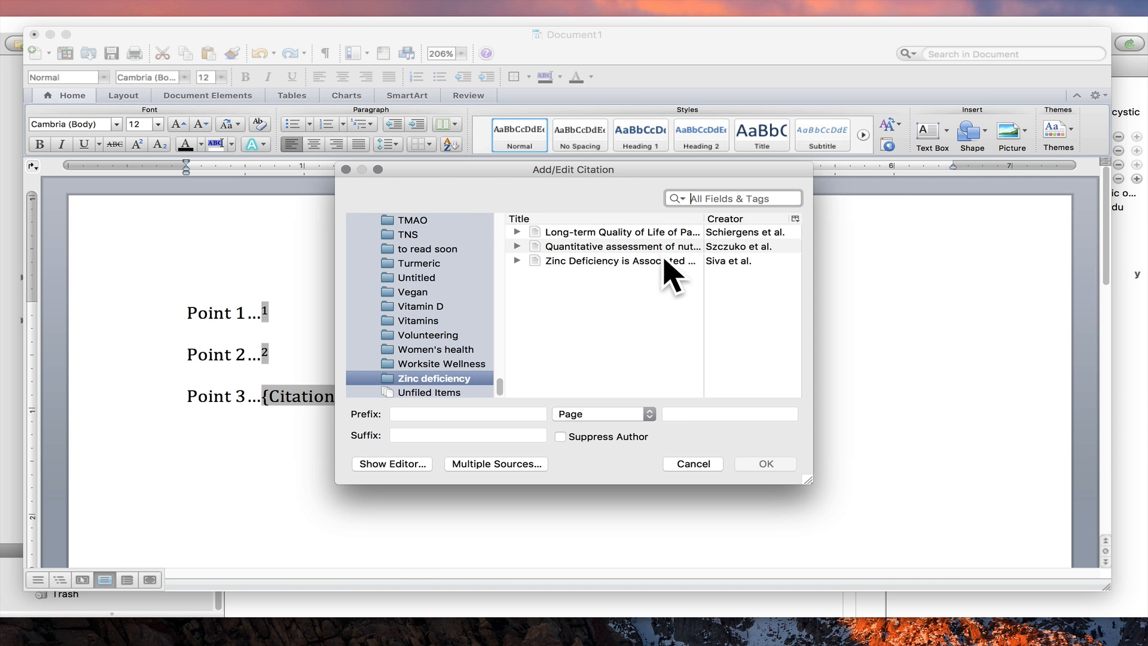
mouse_move(626, 263)
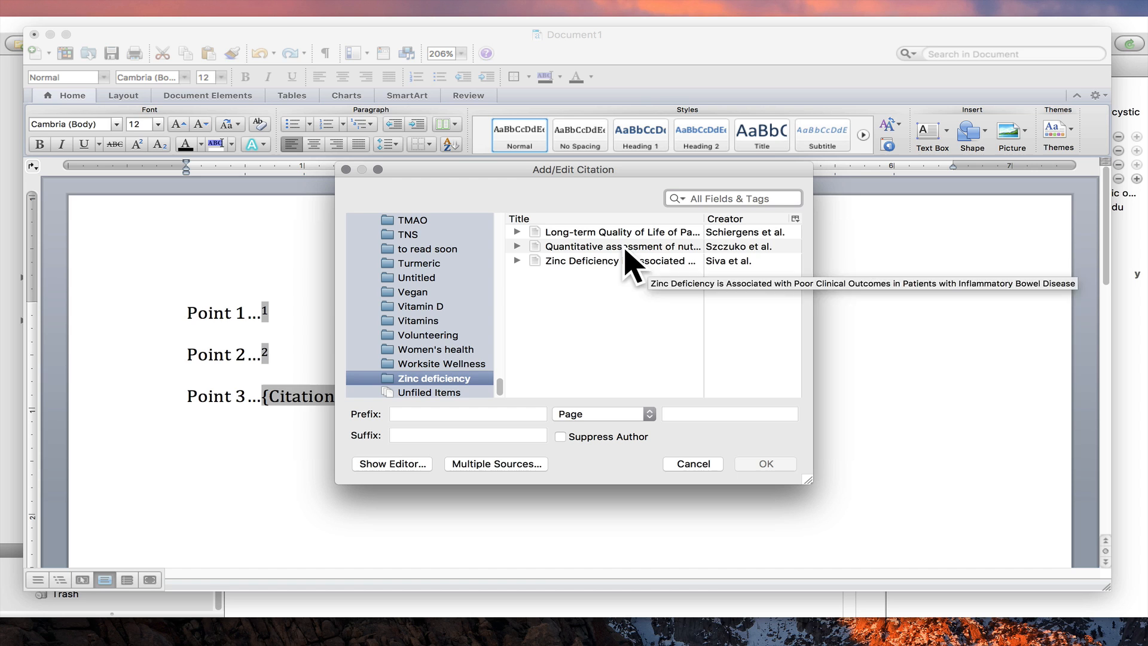
Cite the Siva et al. zinc article and then the Schiergens et al. article after Point 3
left_click(619, 260)
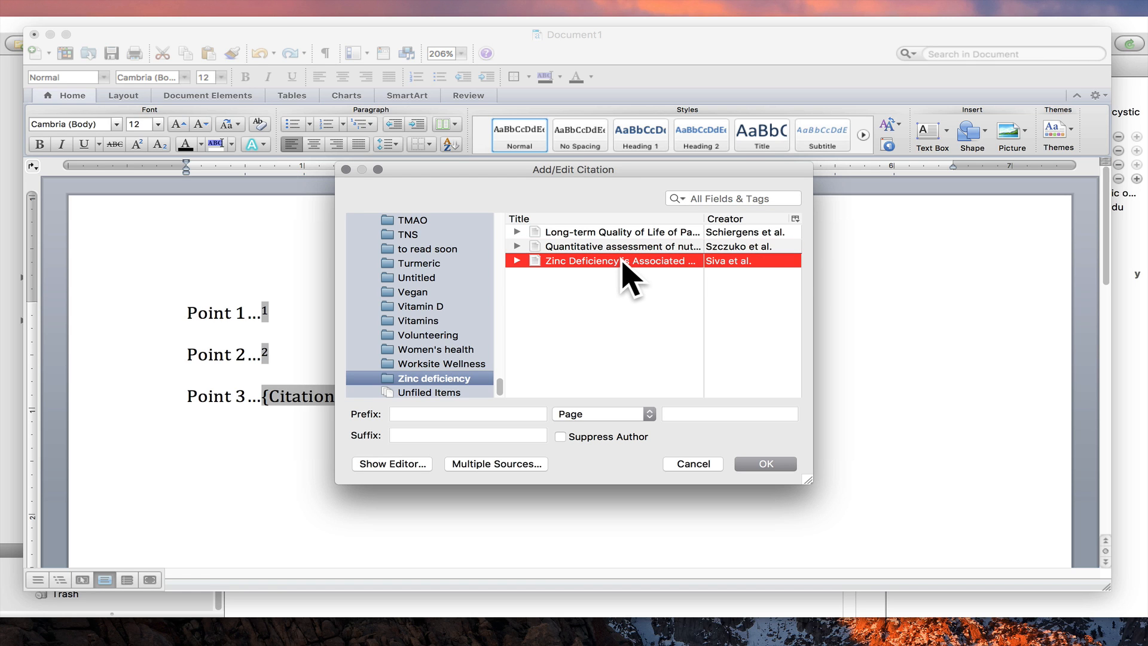
left_click(621, 245)
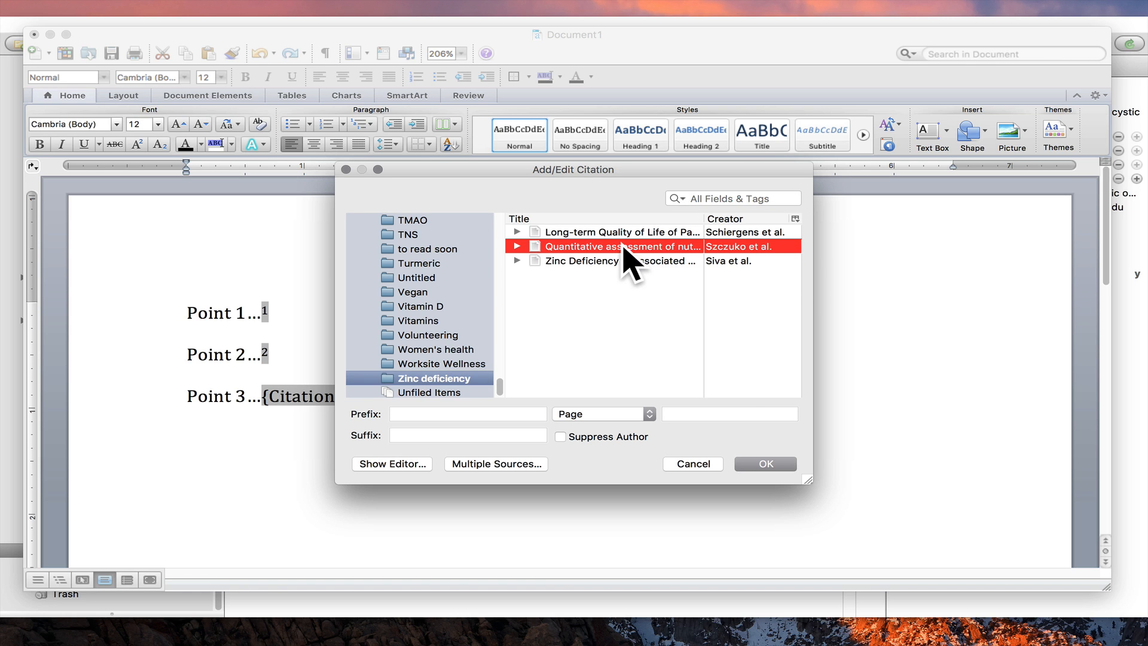
left_click(618, 261)
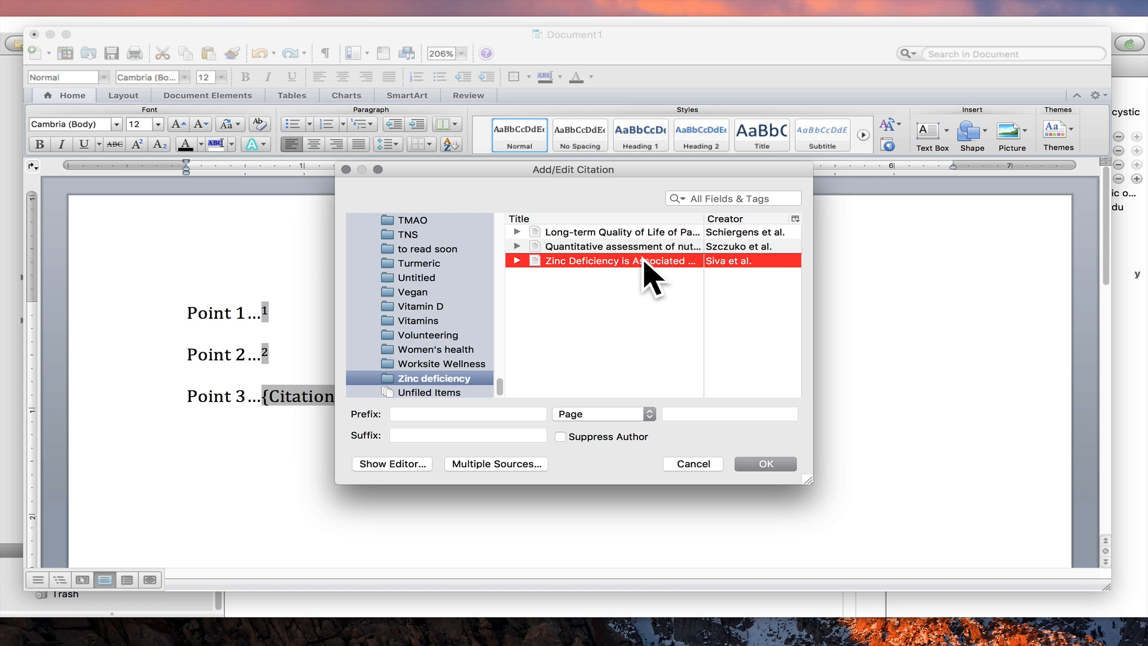
left_click(765, 464)
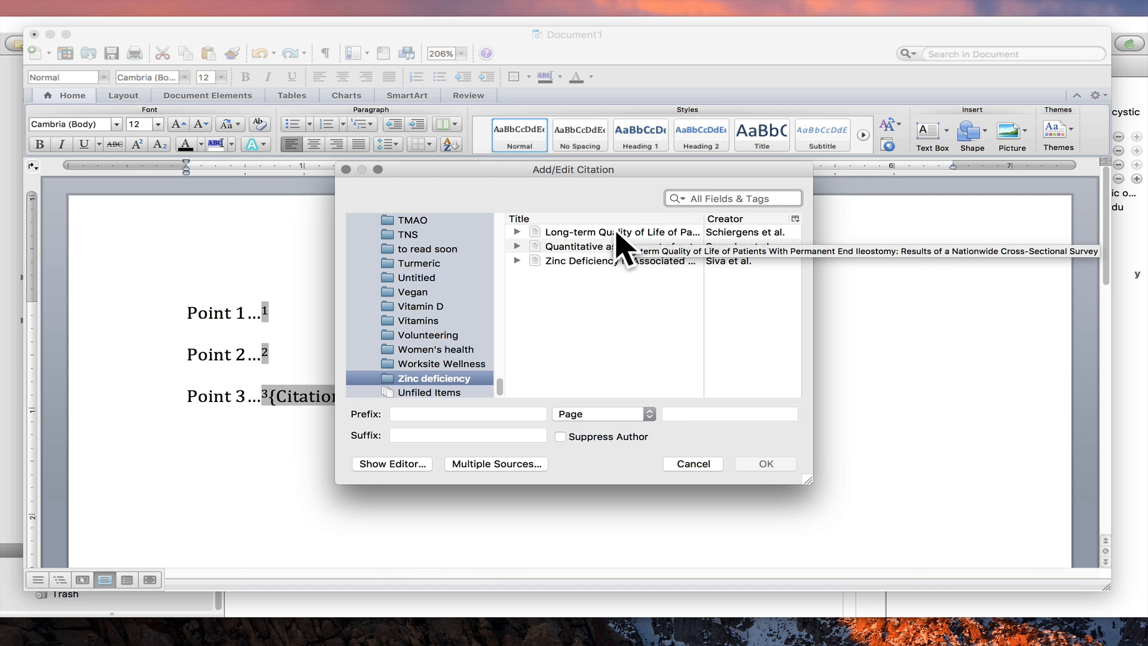
left_click(764, 464)
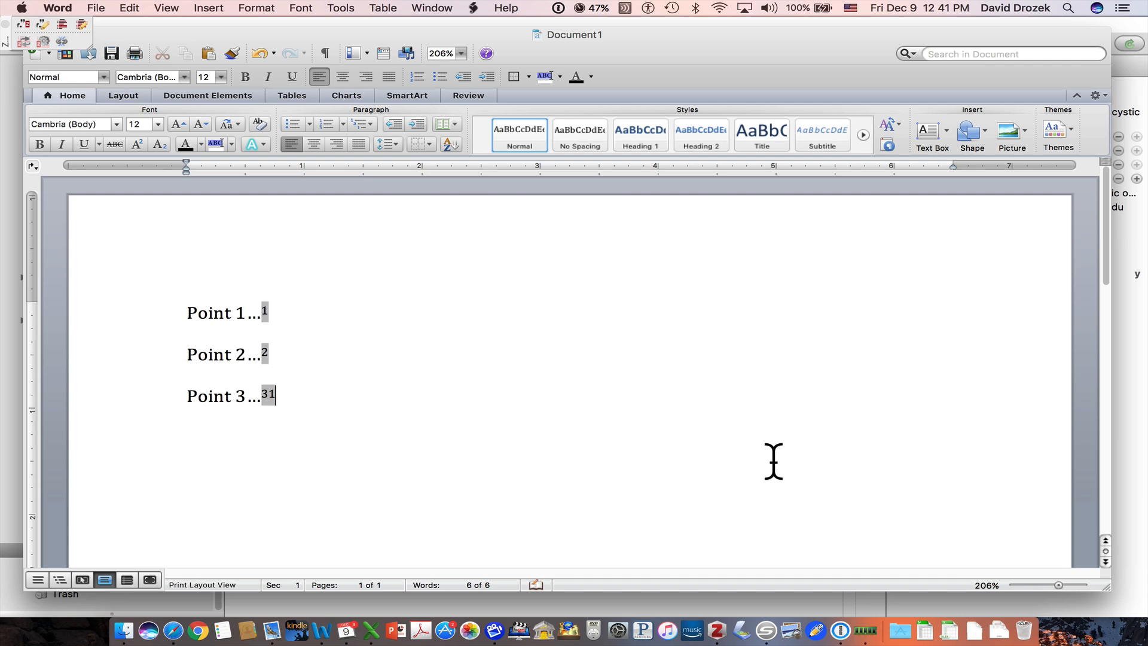
mouse_move(375, 402)
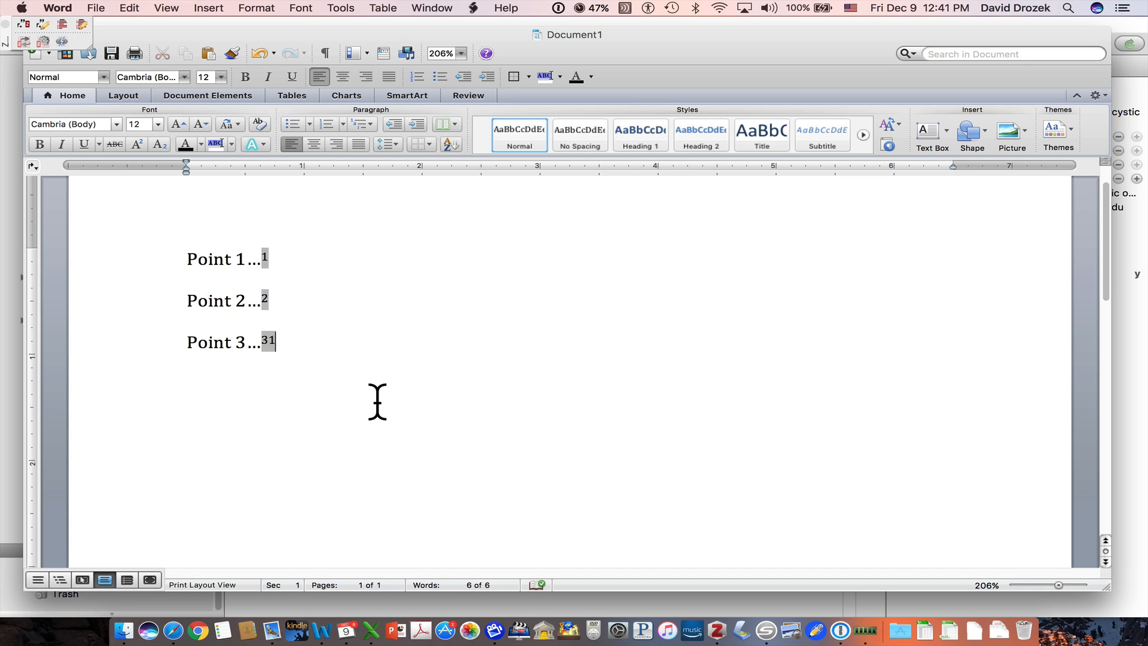
mouse_move(338, 341)
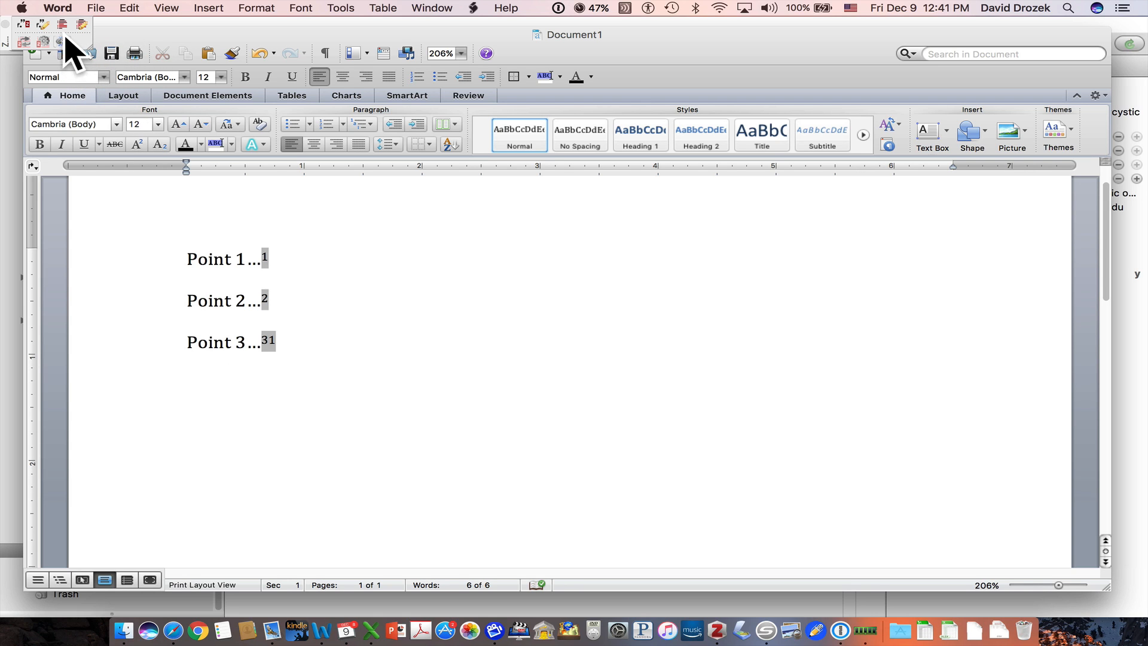
mouse_move(62, 23)
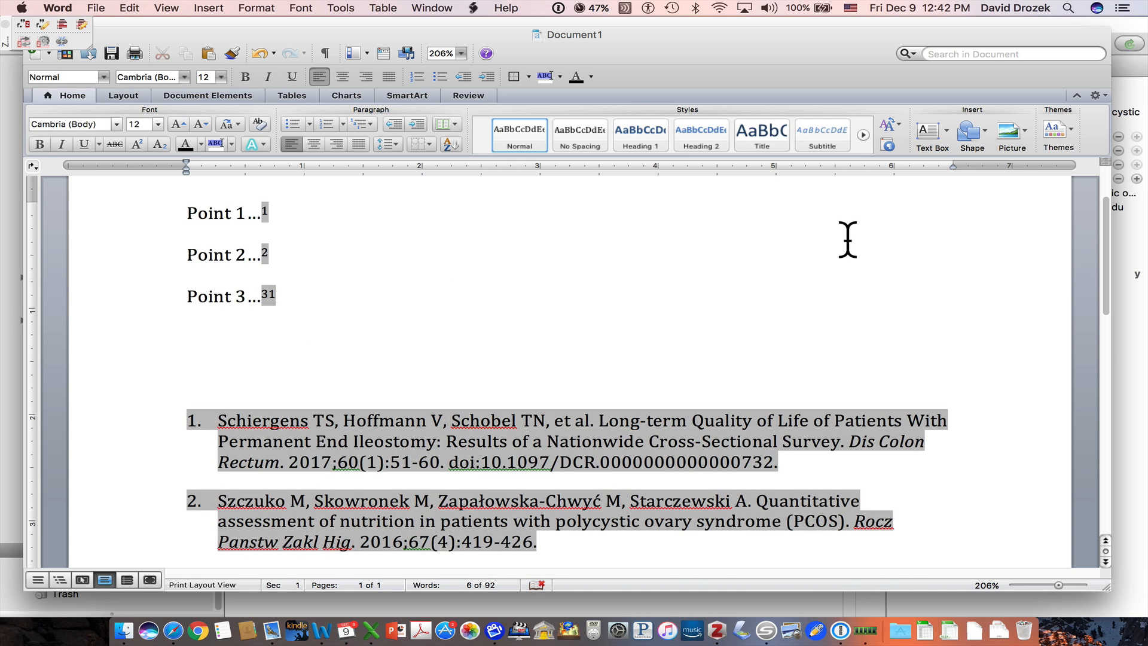
Add a 'References' heading above the numbered three-article bibliography
type("Refer")
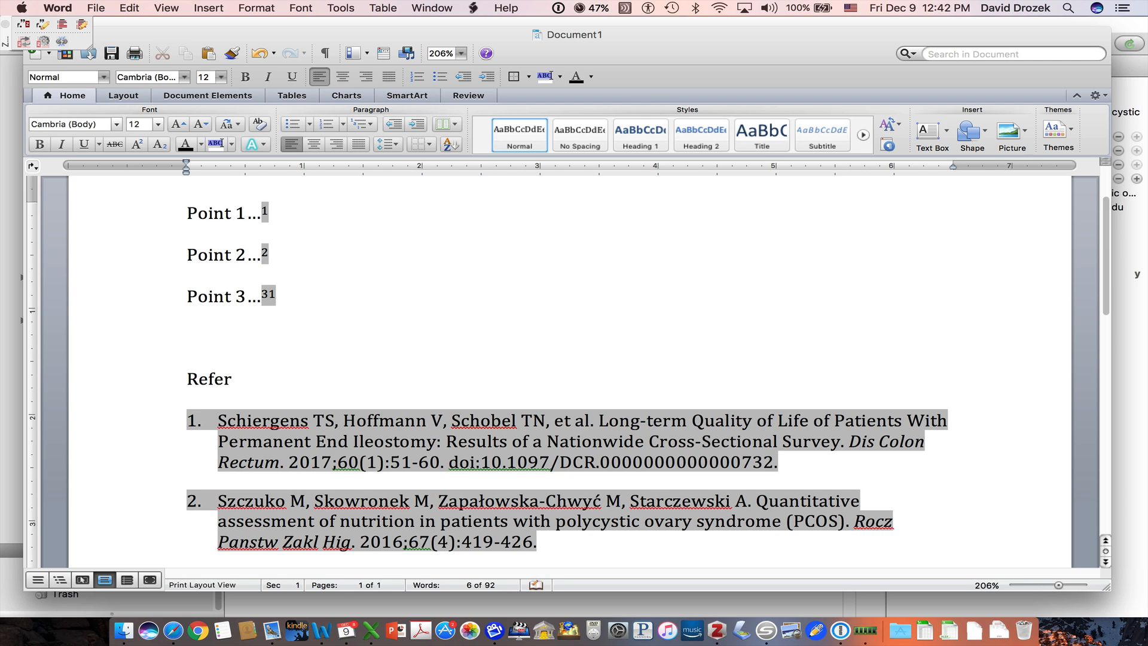
type("ences")
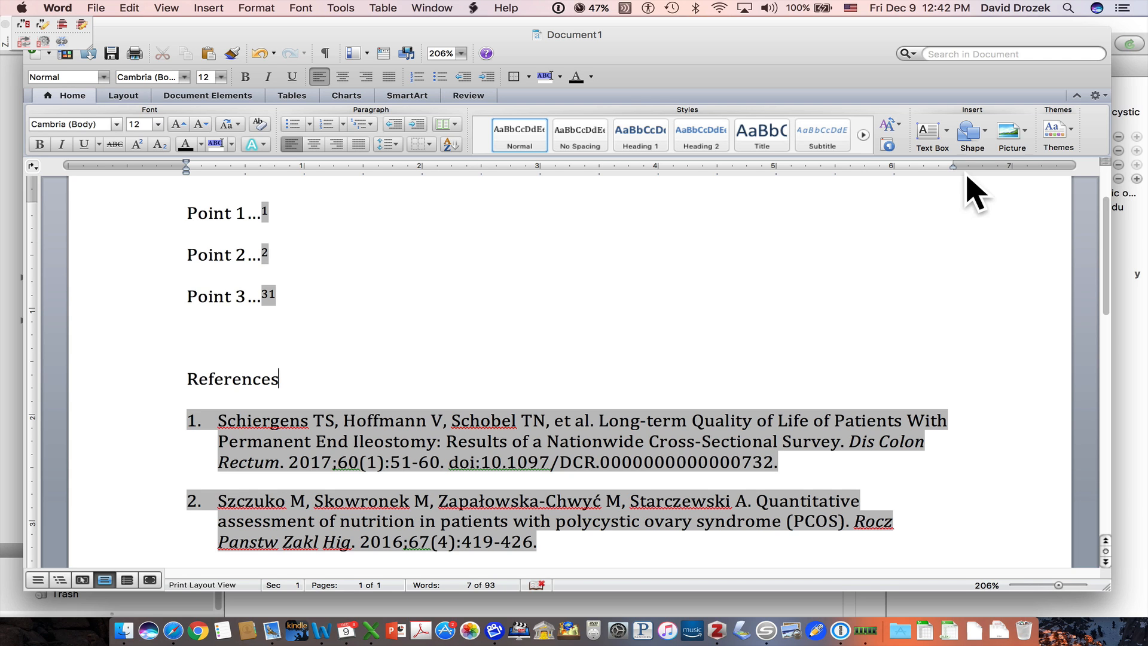
scroll("down", 3)
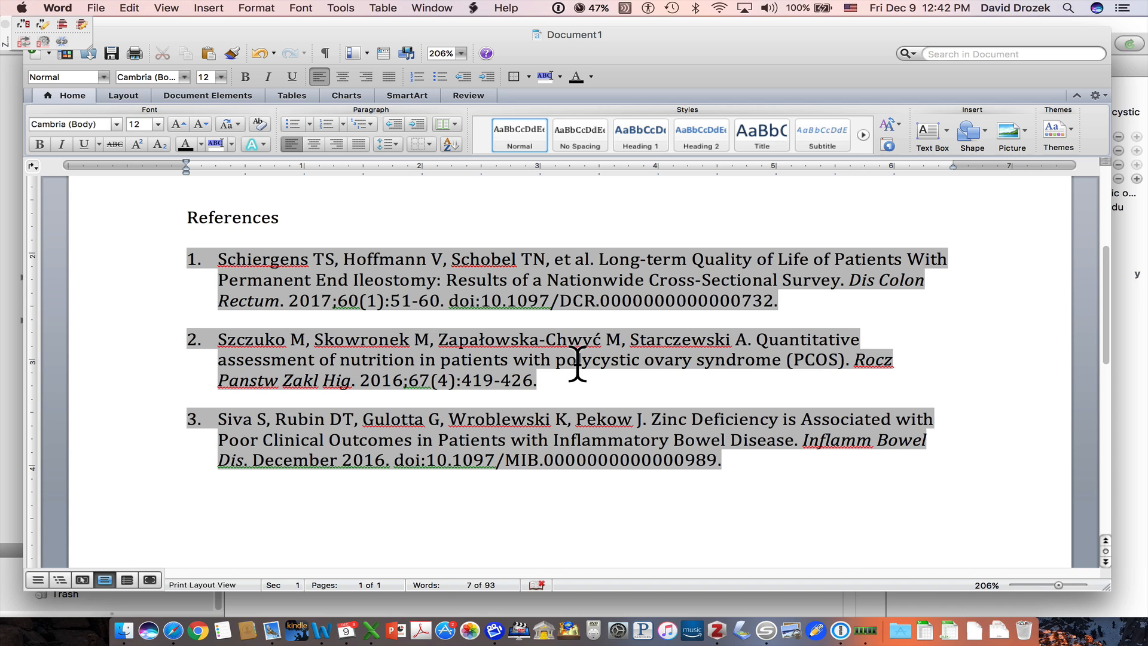
mouse_move(576, 435)
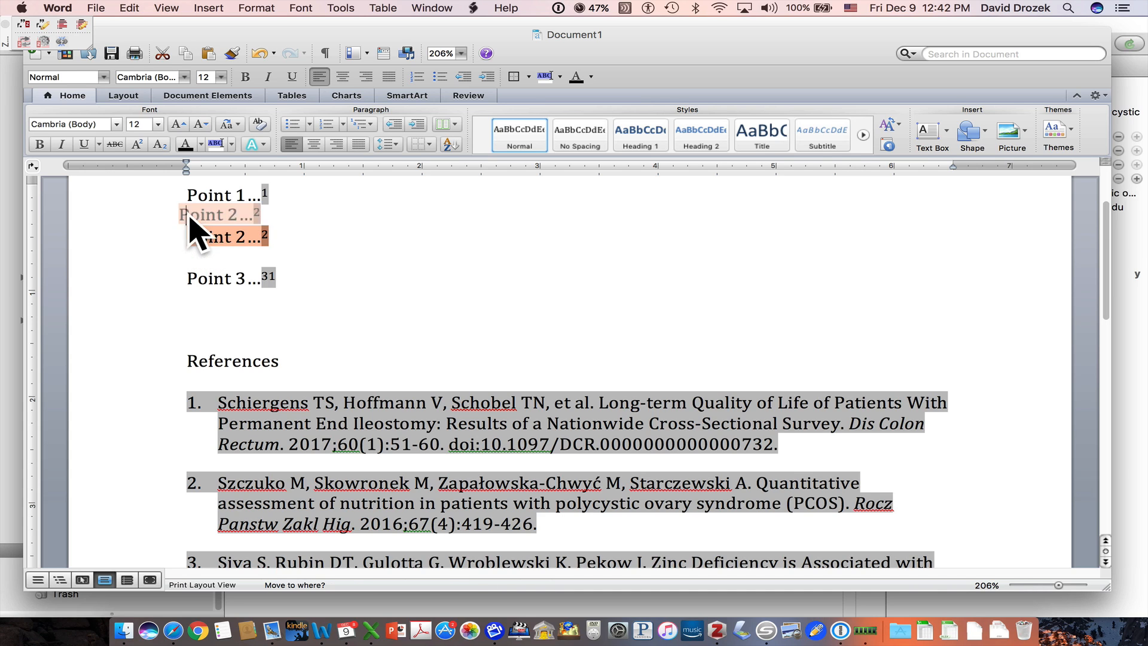
Move the Point 2 line above Point 1, leaving citation numbers unchanged for now
left_click_drag(220, 214, 275, 193)
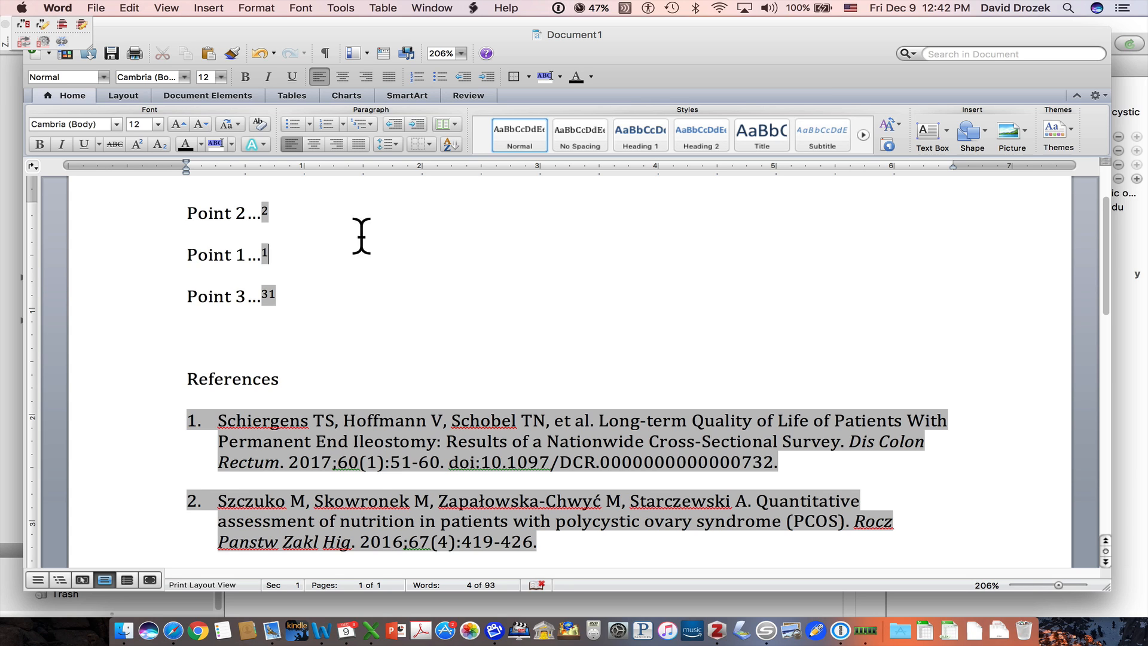
mouse_move(371, 296)
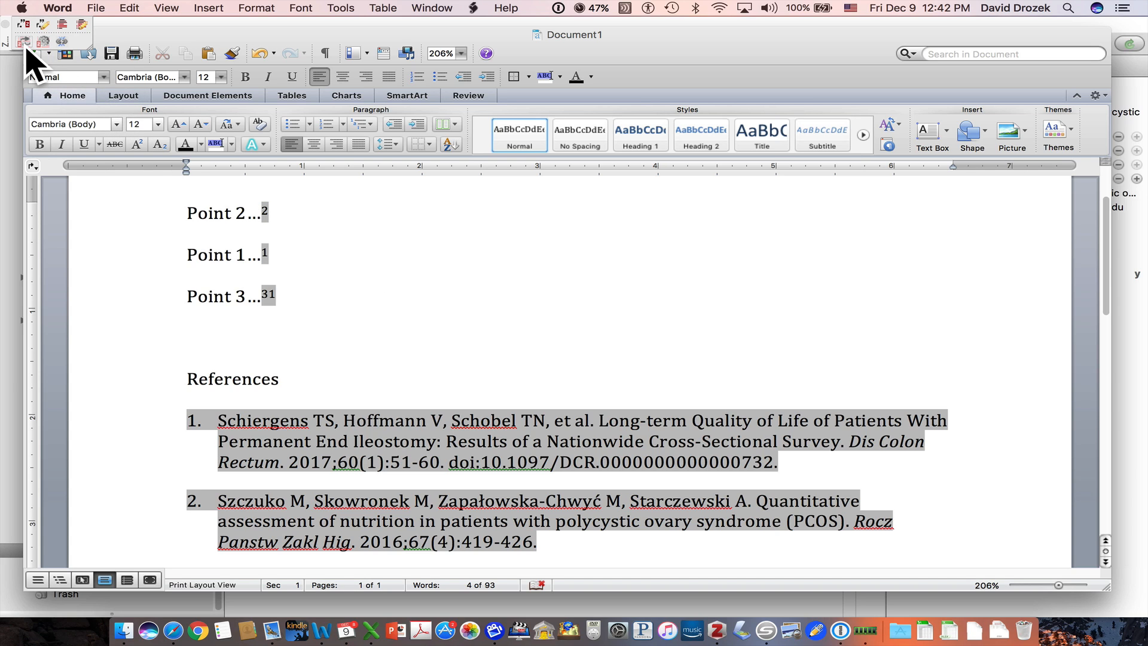
mouse_move(33, 55)
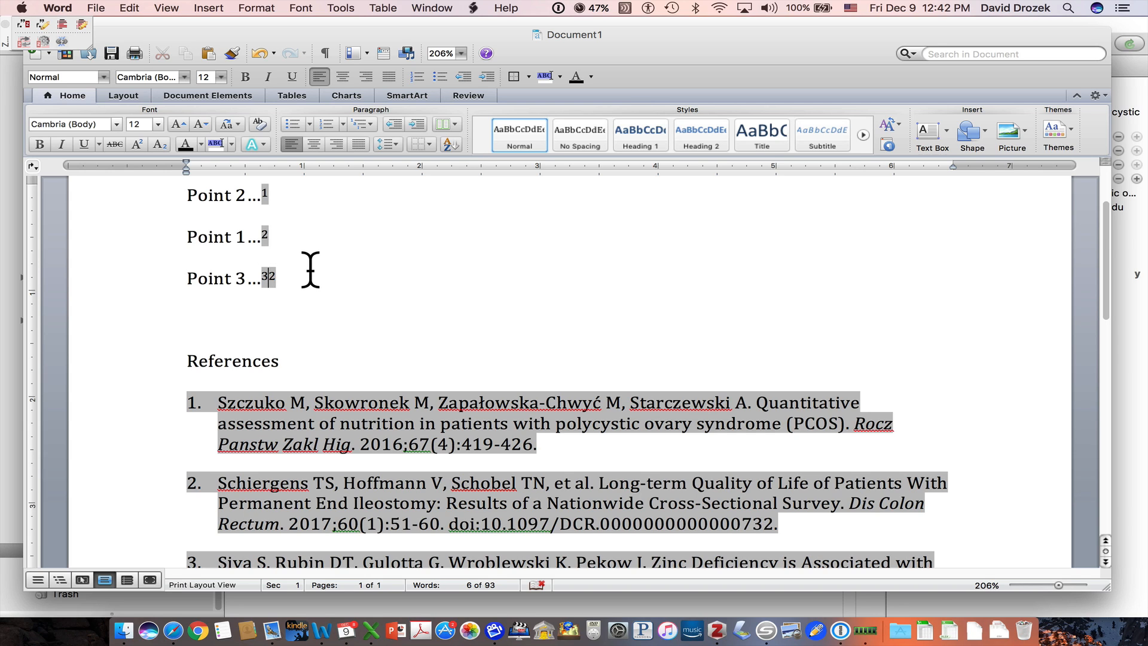
mouse_move(504, 195)
type(",")
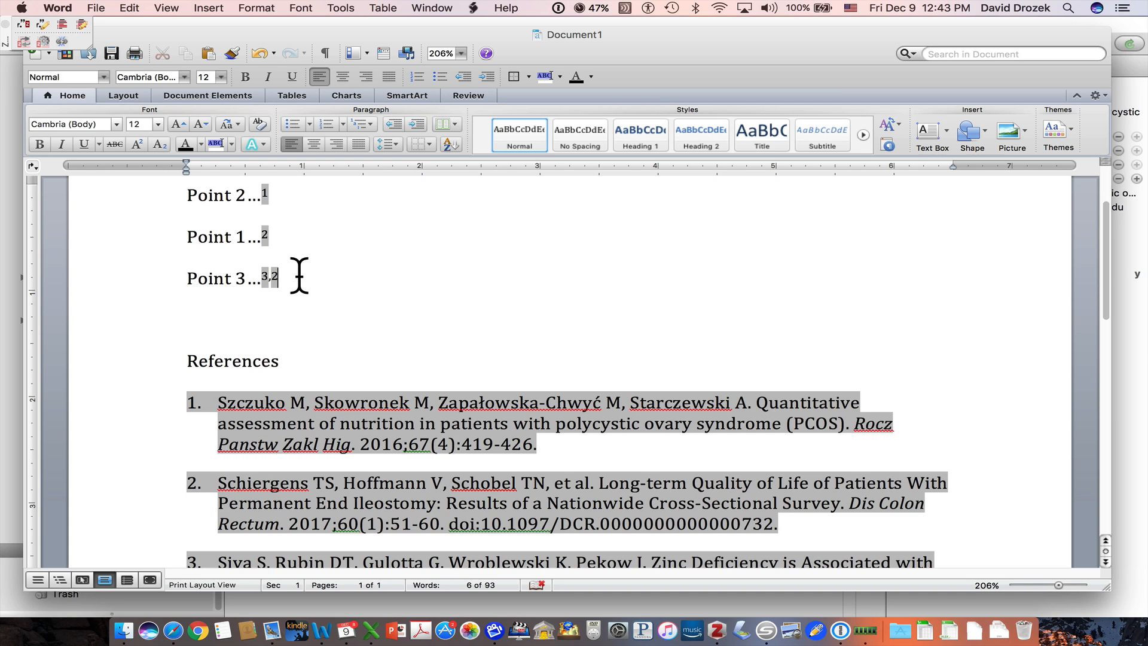
mouse_move(426, 294)
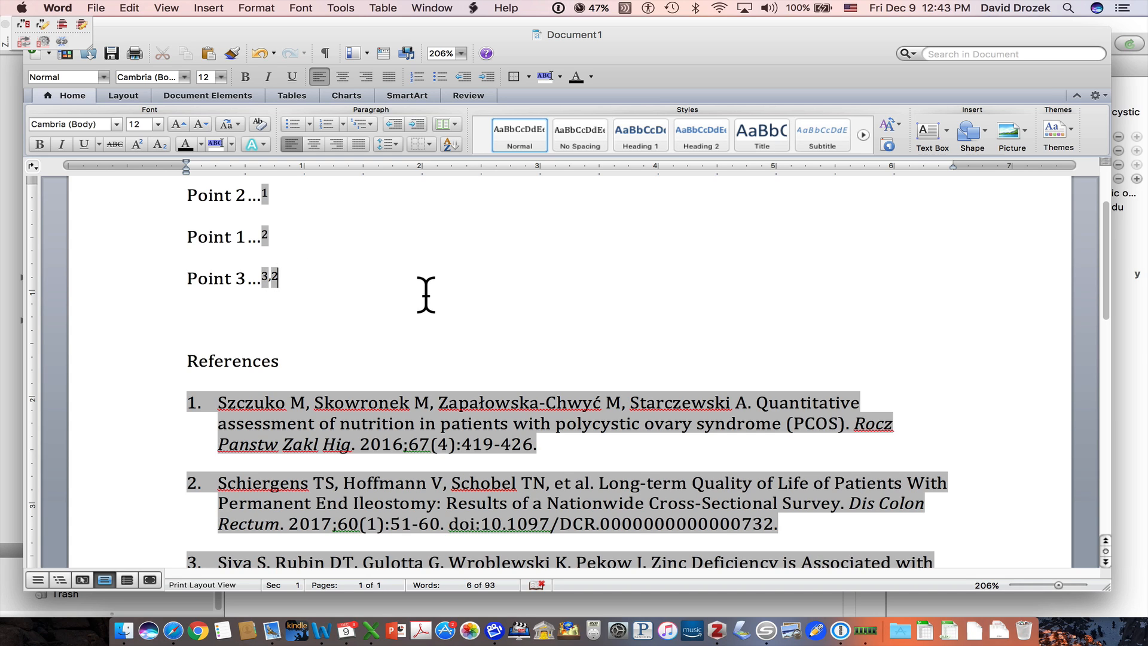